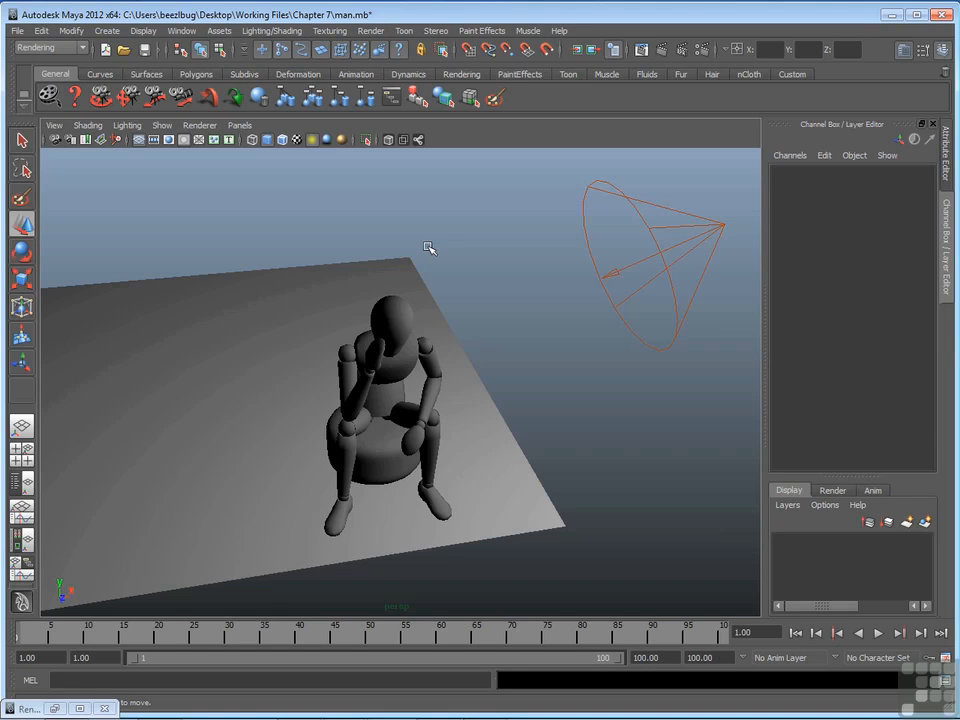
pyautogui.moveTo(408, 347)
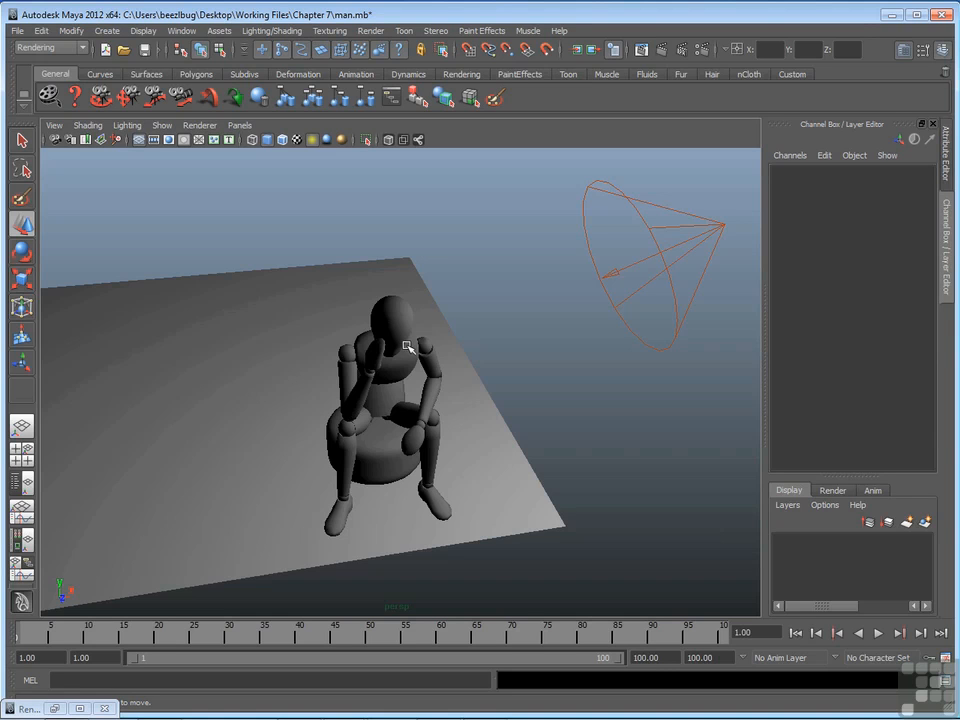
pyautogui.moveTo(418, 305)
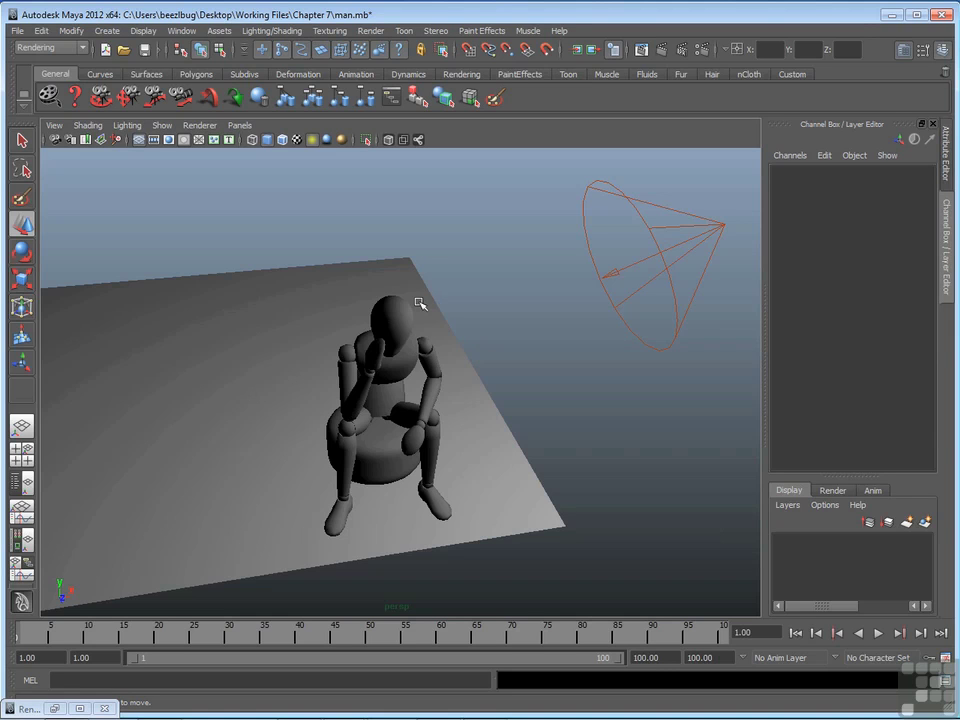
pyautogui.moveTo(707, 238)
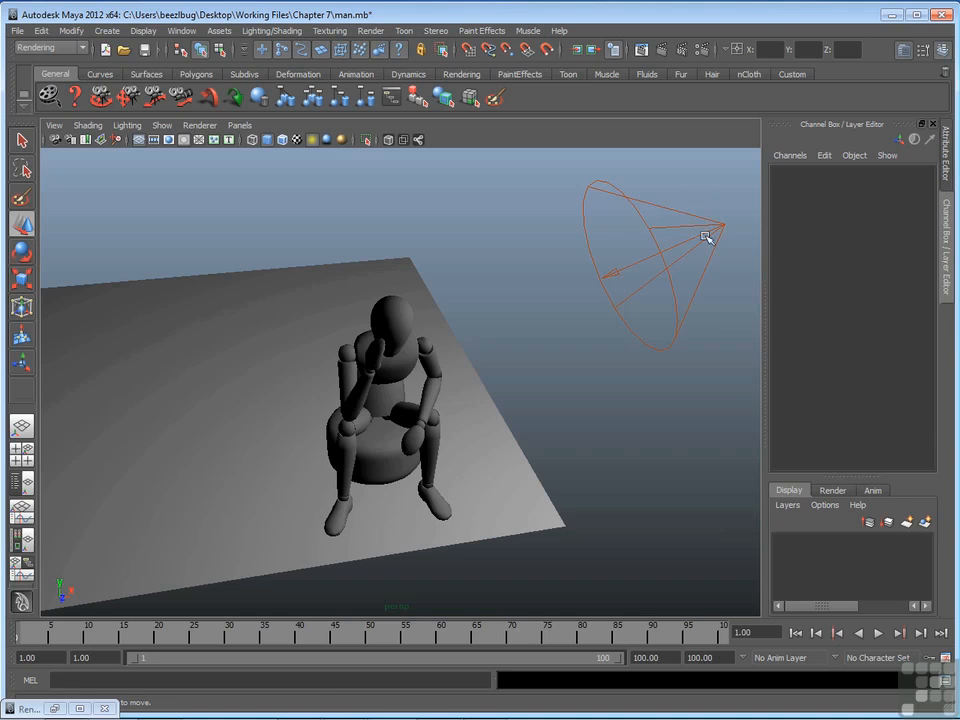
# Step: Select the spotlight to list its attributes, with ray trace and depth map shadows off
pyautogui.click(712, 237)
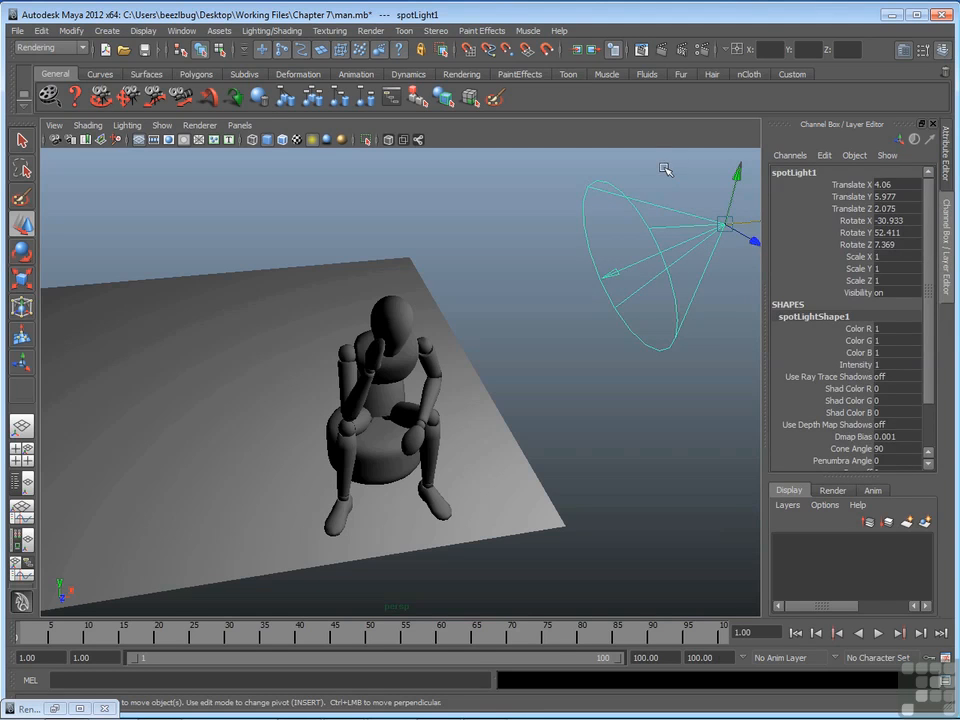
pyautogui.click(662, 50)
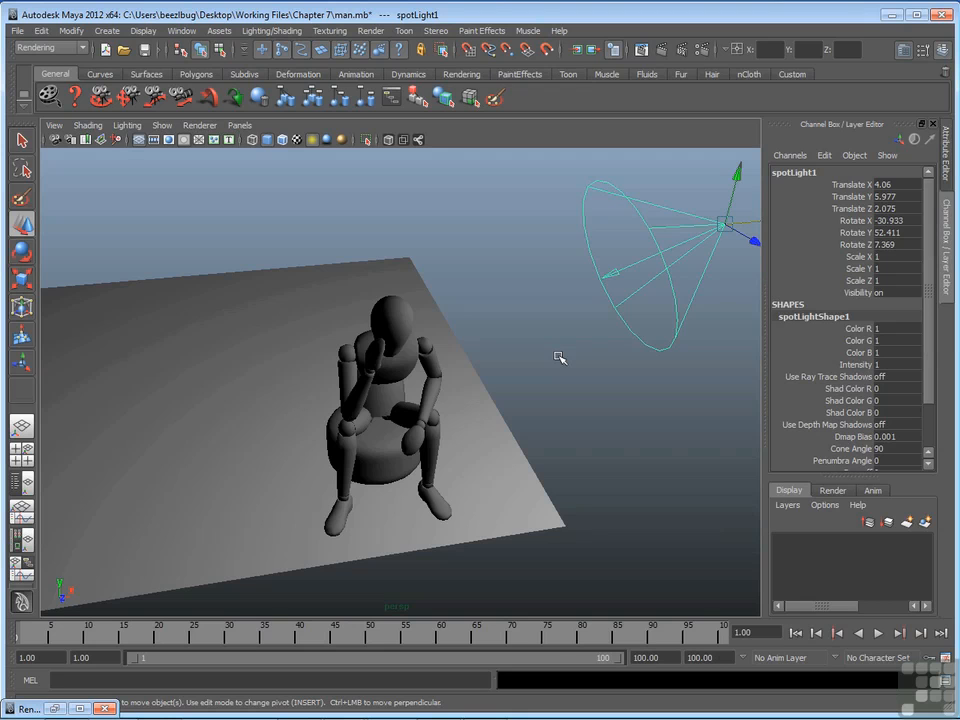
pyautogui.moveTo(576, 365)
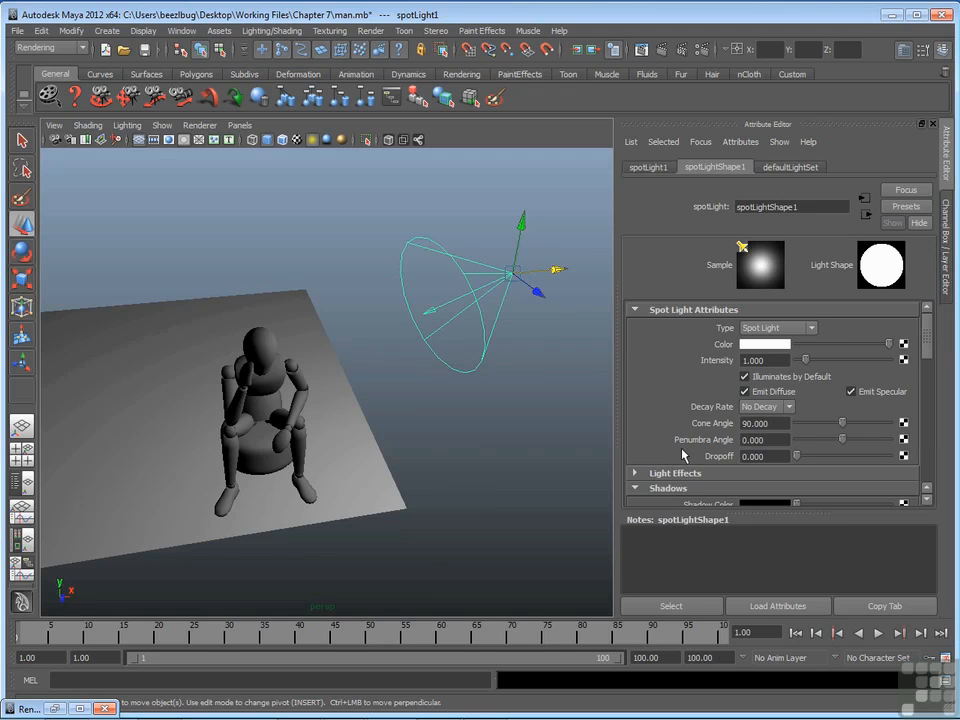
# Step: Enable Use Depth Map Shadows under the spotlight's Depth Map Shadow Attributes
pyautogui.click(668, 488)
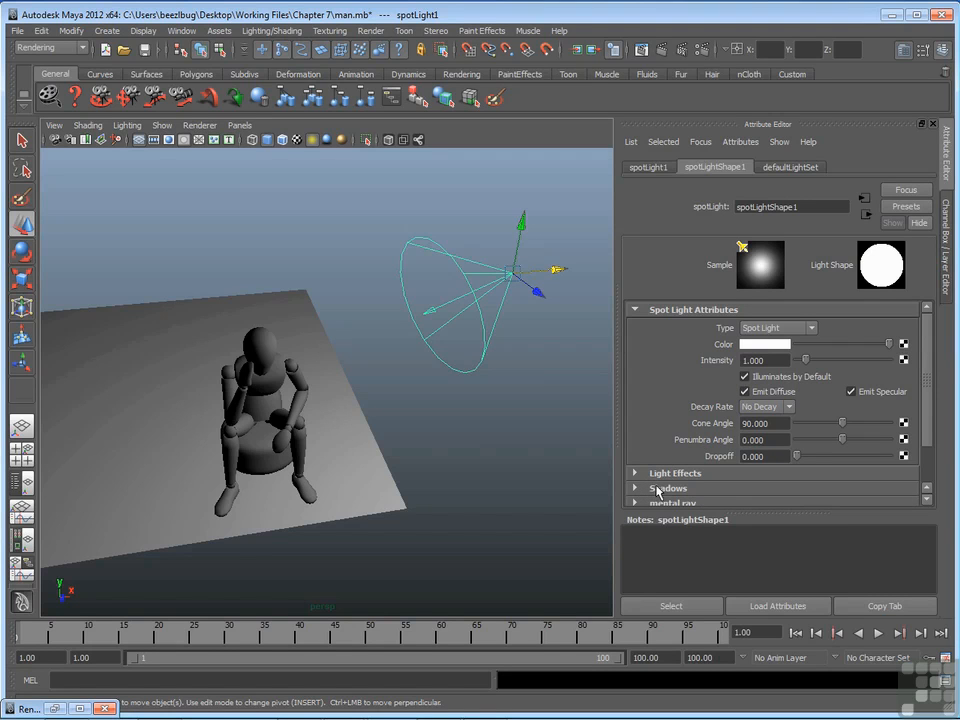
pyautogui.scroll(-3)
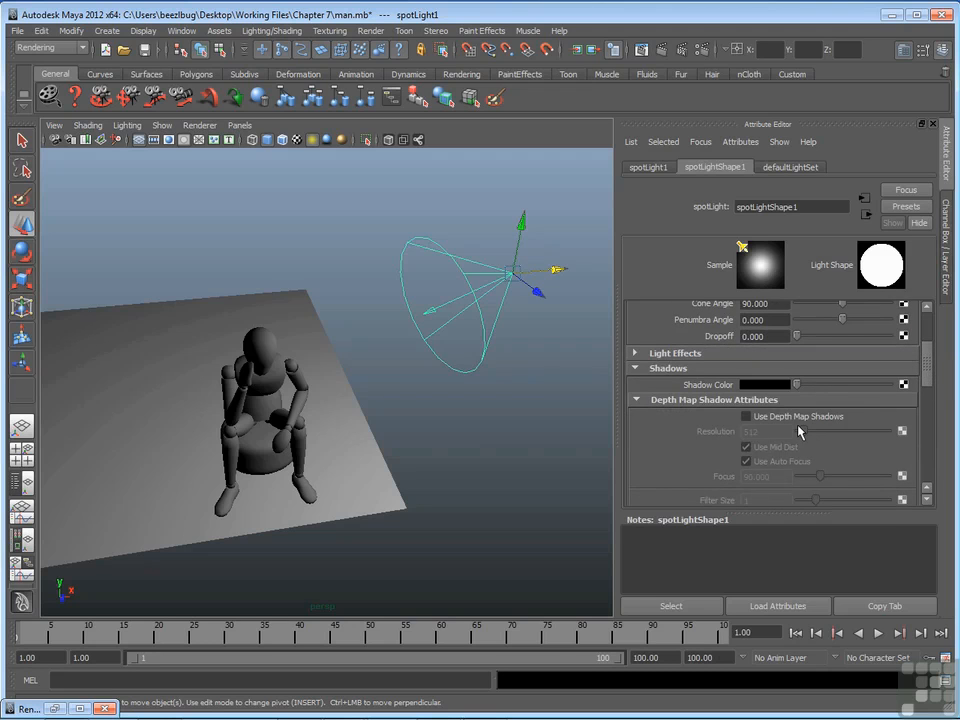
pyautogui.moveTo(727, 416)
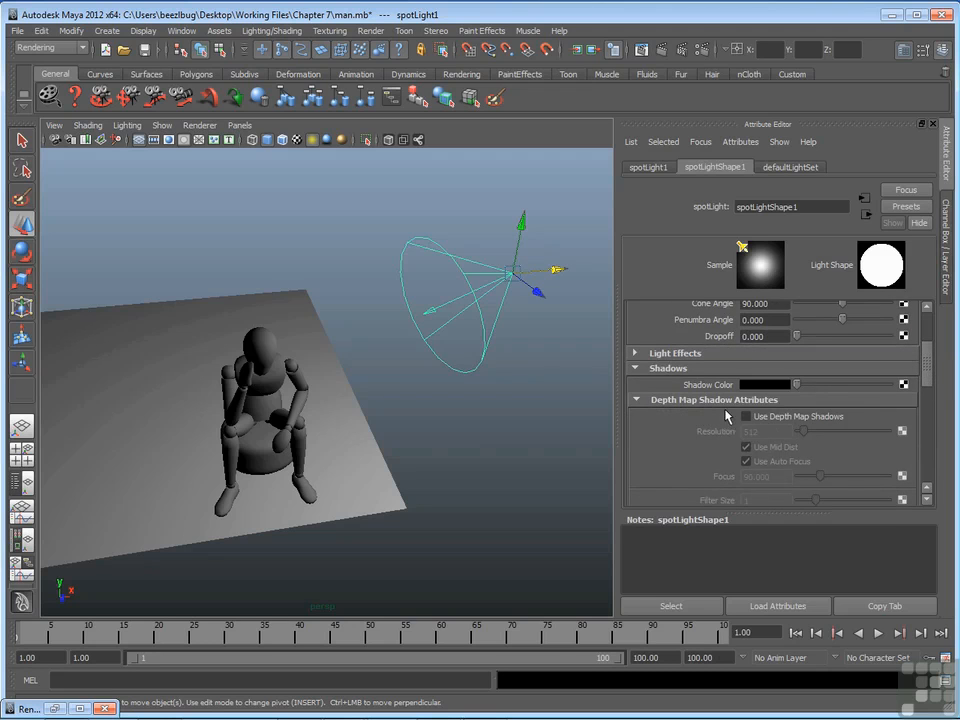
pyautogui.moveTo(772, 431)
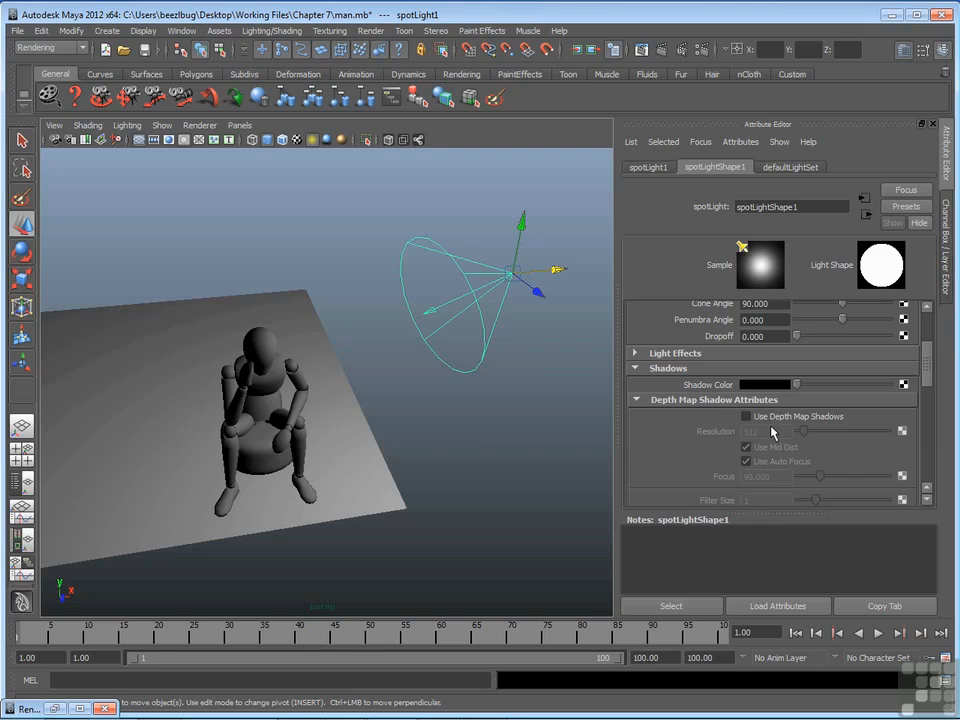
pyautogui.moveTo(834, 433)
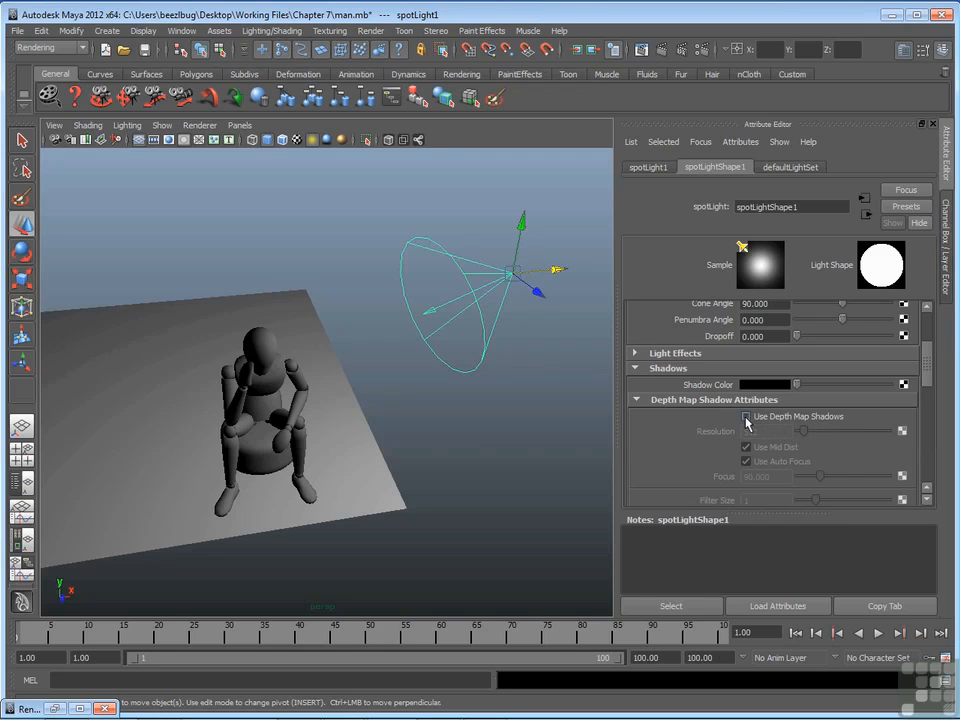
pyautogui.click(747, 416)
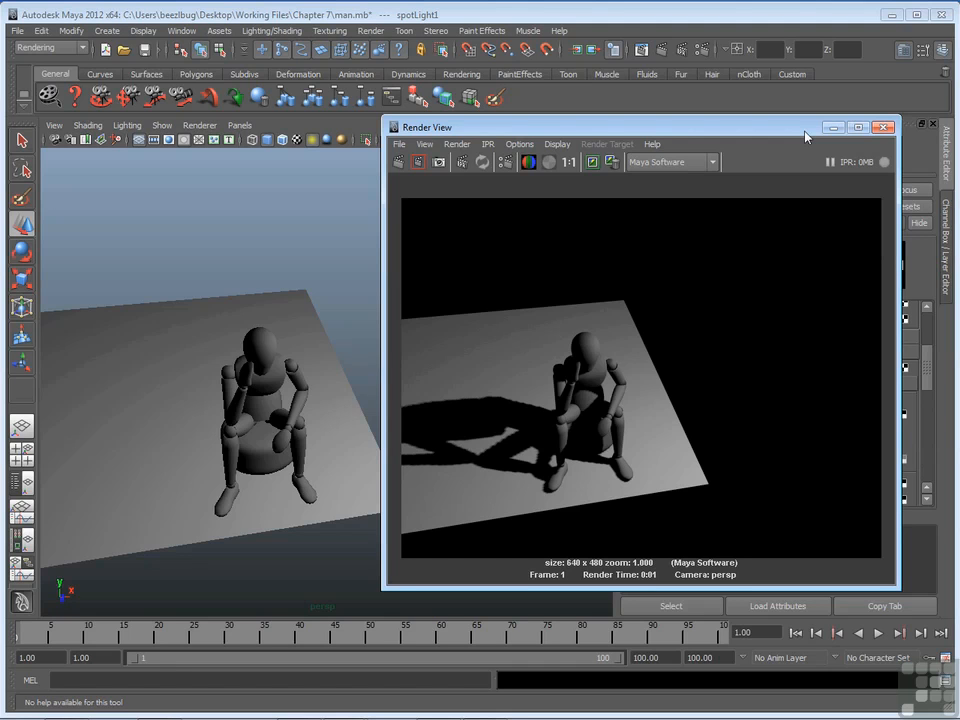
pyautogui.moveTo(605, 395)
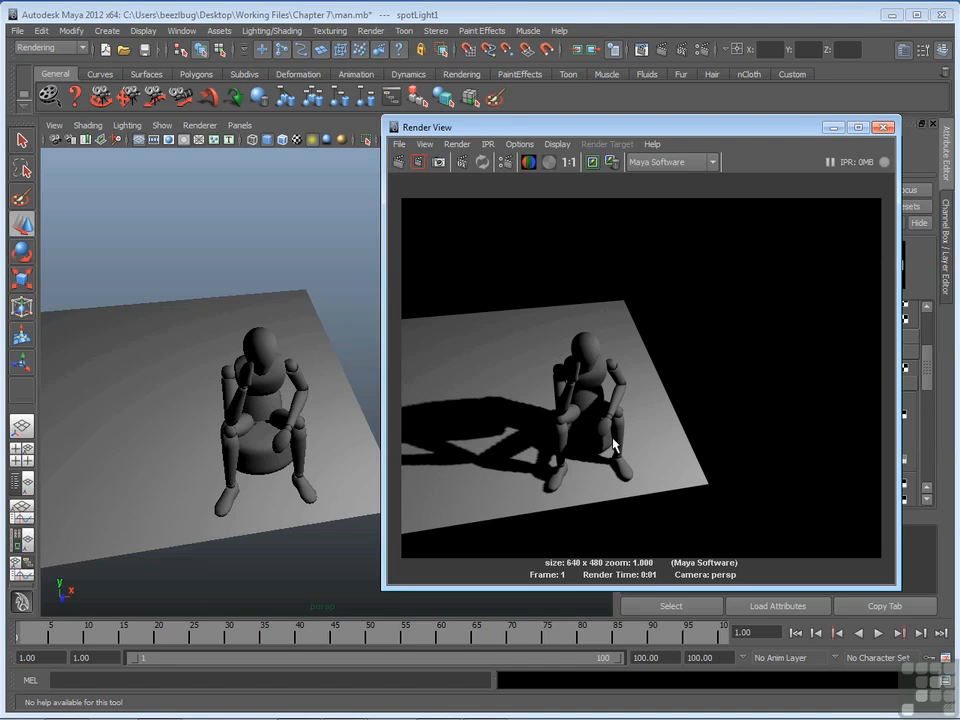
pyautogui.moveTo(540, 424)
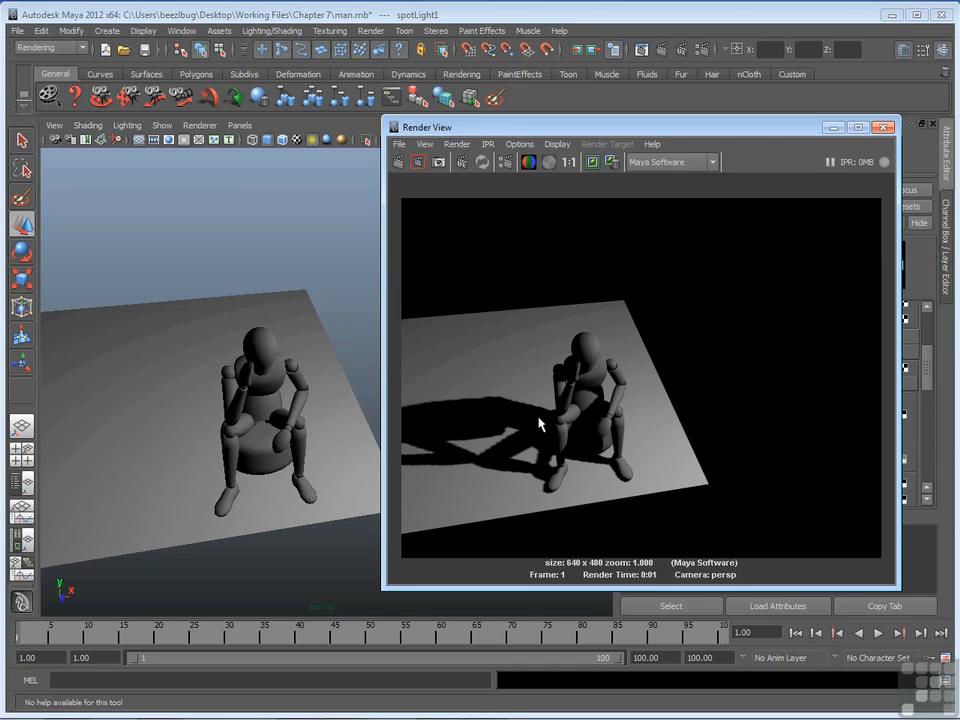
pyautogui.moveTo(203, 464)
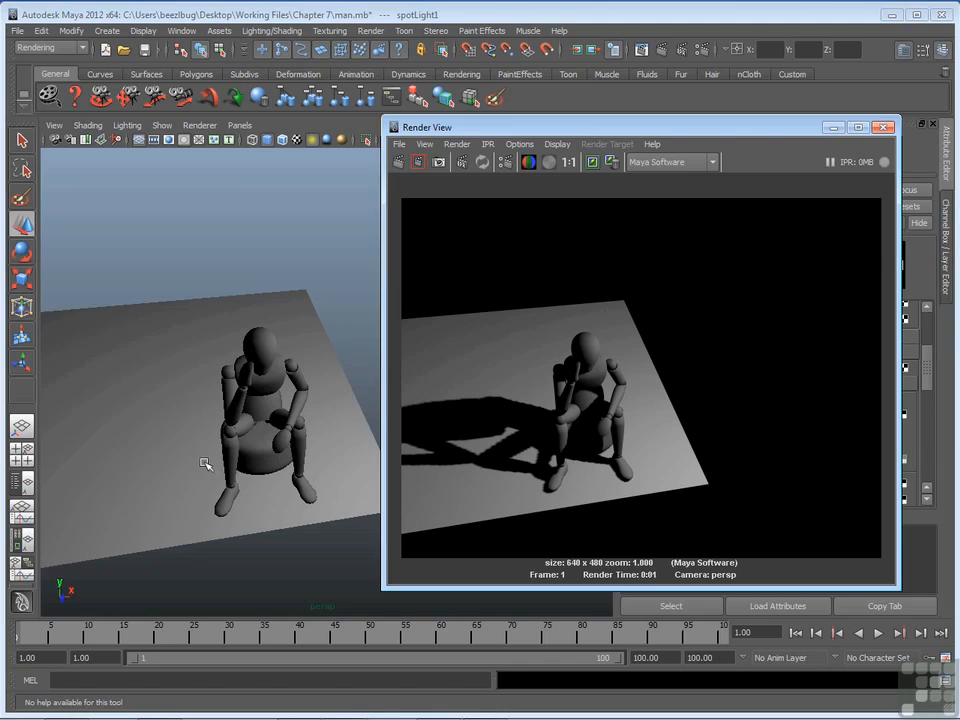
# Step: Dolly the perspective camera close to the mannequin's legs to inspect jagged shadow edges
pyautogui.moveTo(205, 463); pyautogui.dragTo(290, 413)
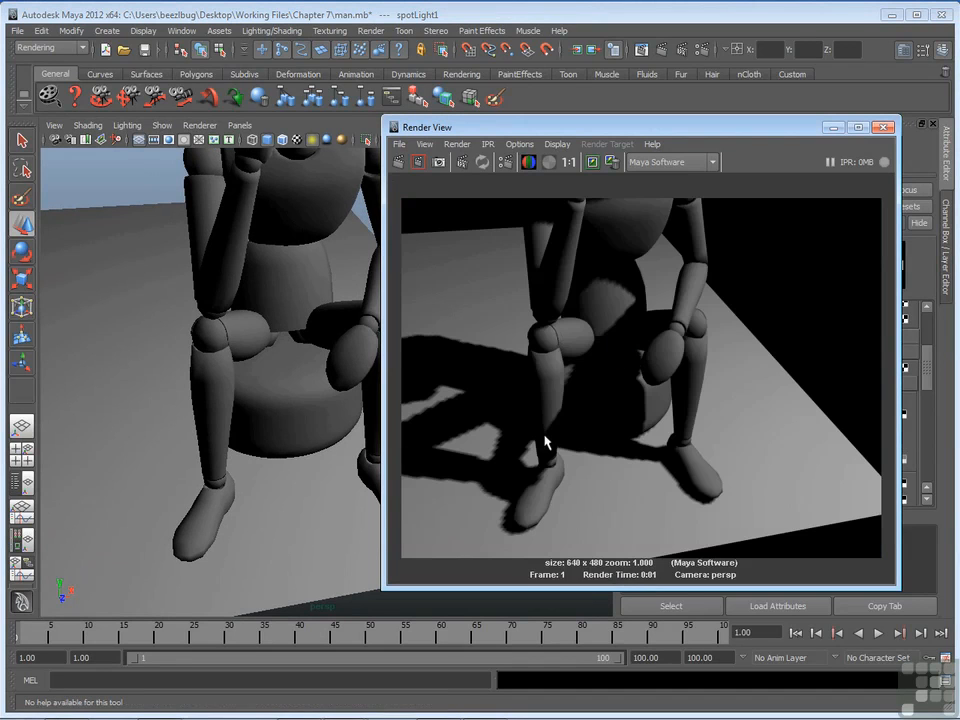
pyautogui.moveTo(500, 446)
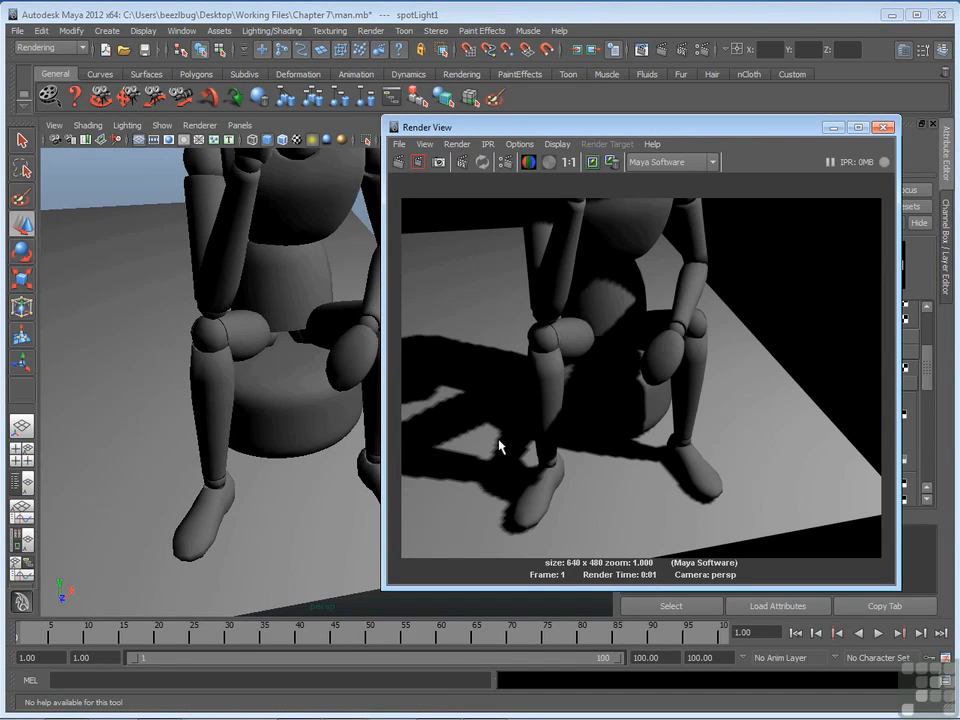
pyautogui.moveTo(508, 510)
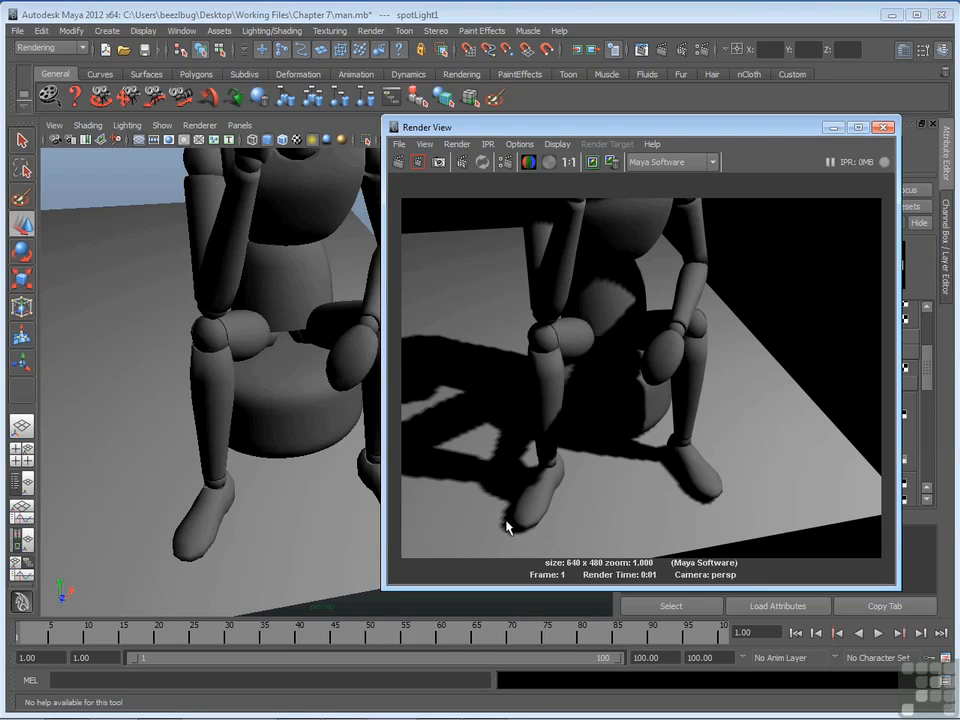
pyautogui.moveTo(503, 442)
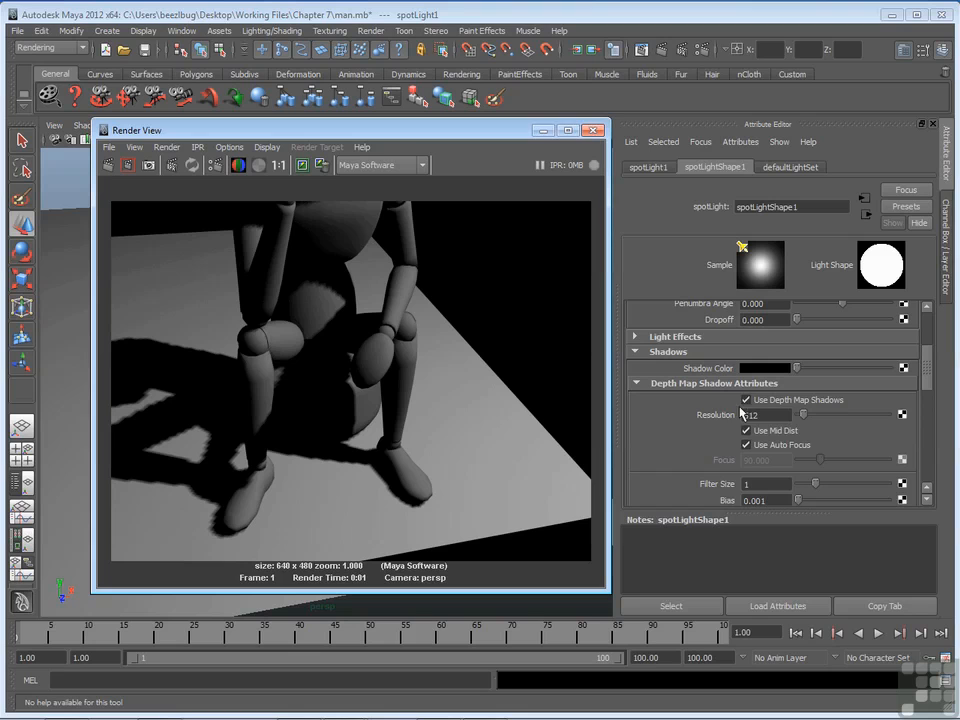
pyautogui.moveTo(733, 441)
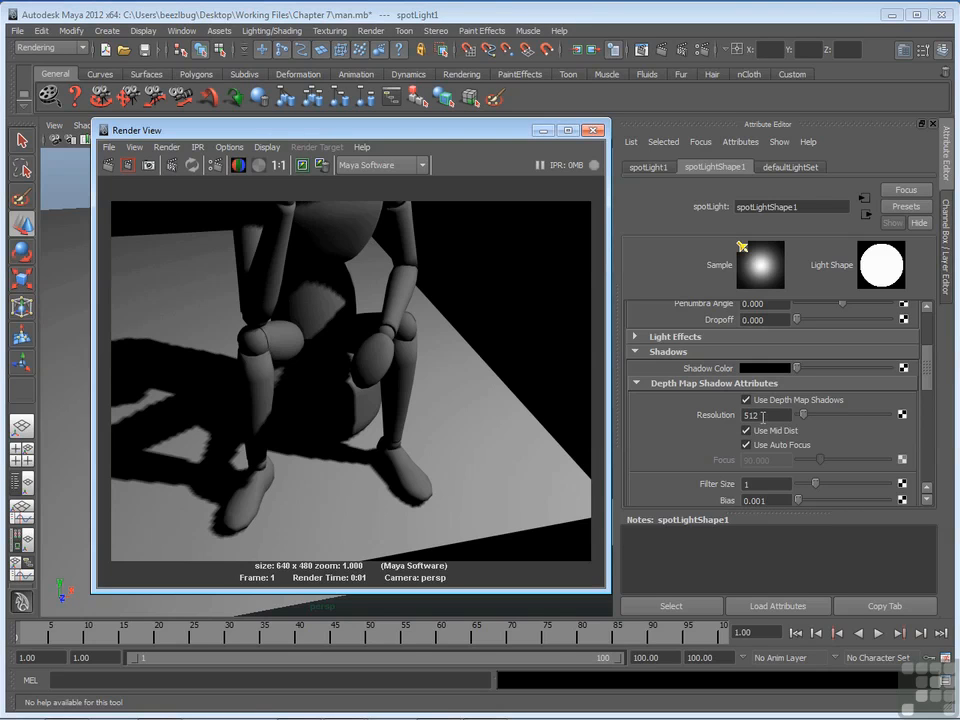
pyautogui.moveTo(335, 482)
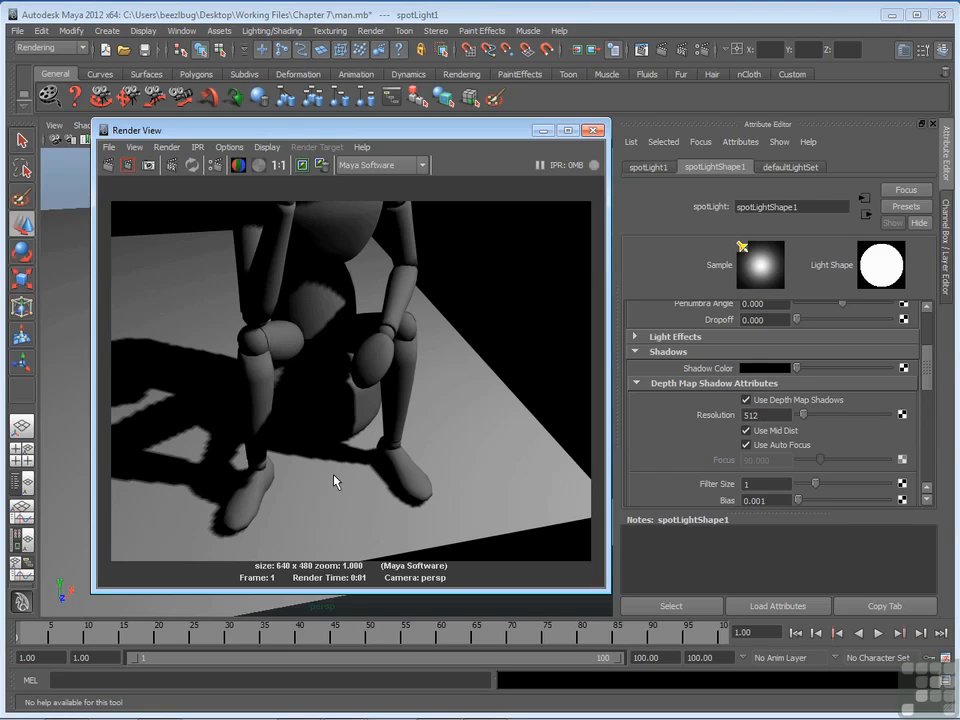
pyautogui.moveTo(339, 471)
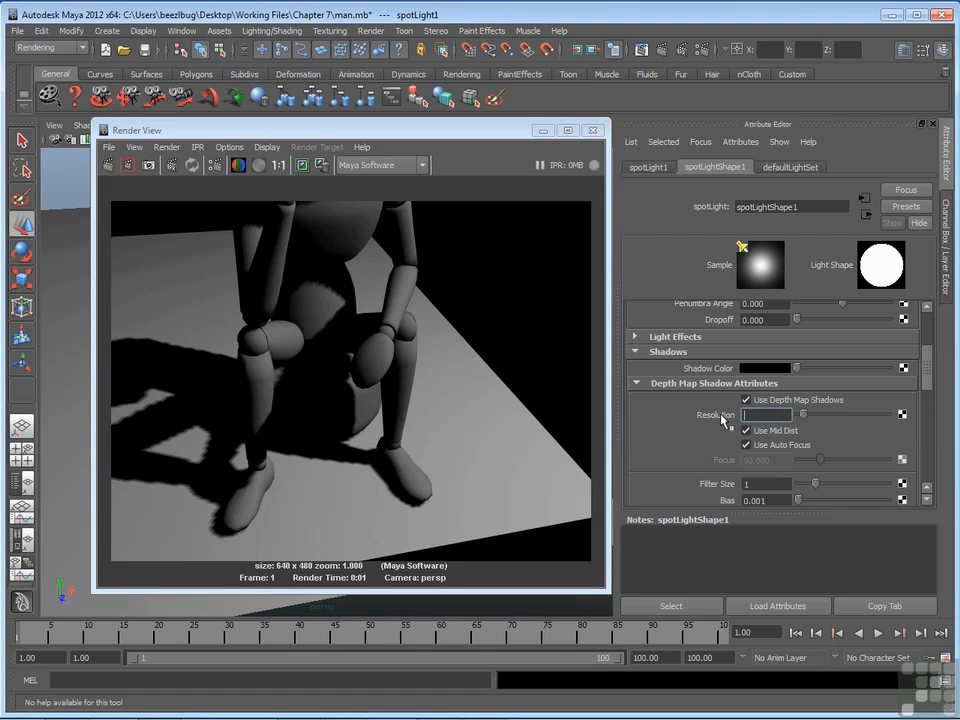
# Step: Raise the depth map shadow resolution from 512 to 2000
pyautogui.write('2000')
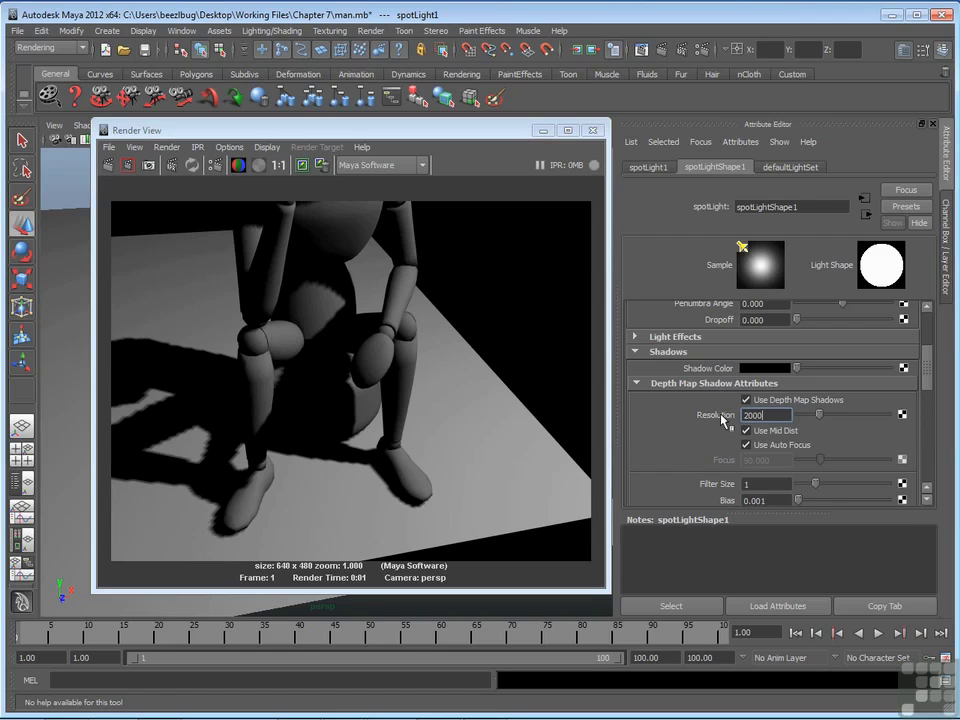
pyautogui.click(127, 165)
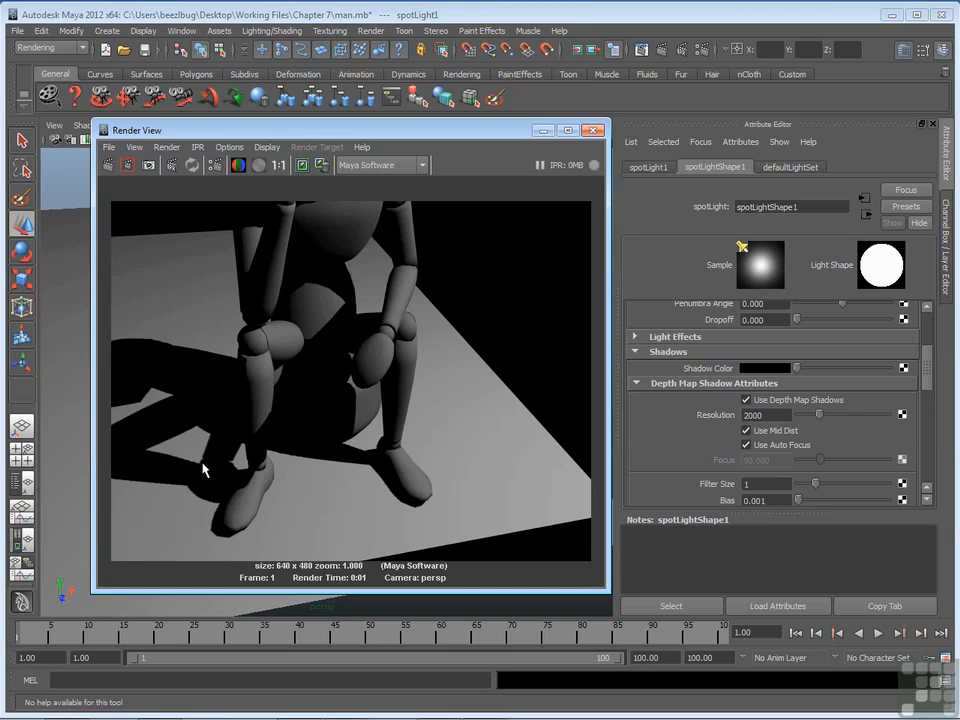
pyautogui.moveTo(210, 466)
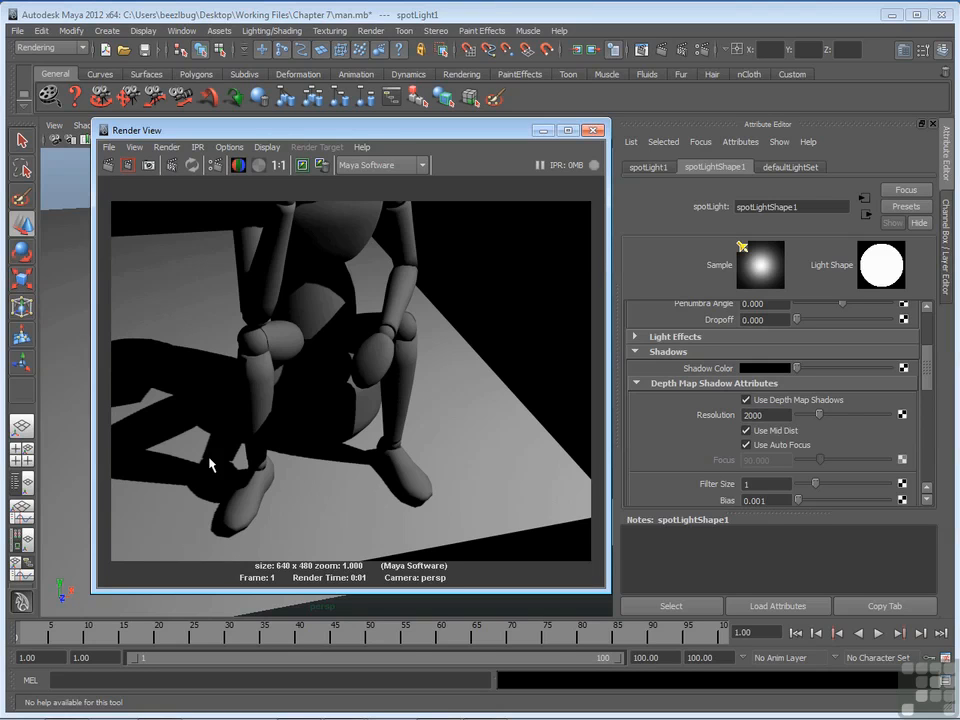
pyautogui.moveTo(211, 463)
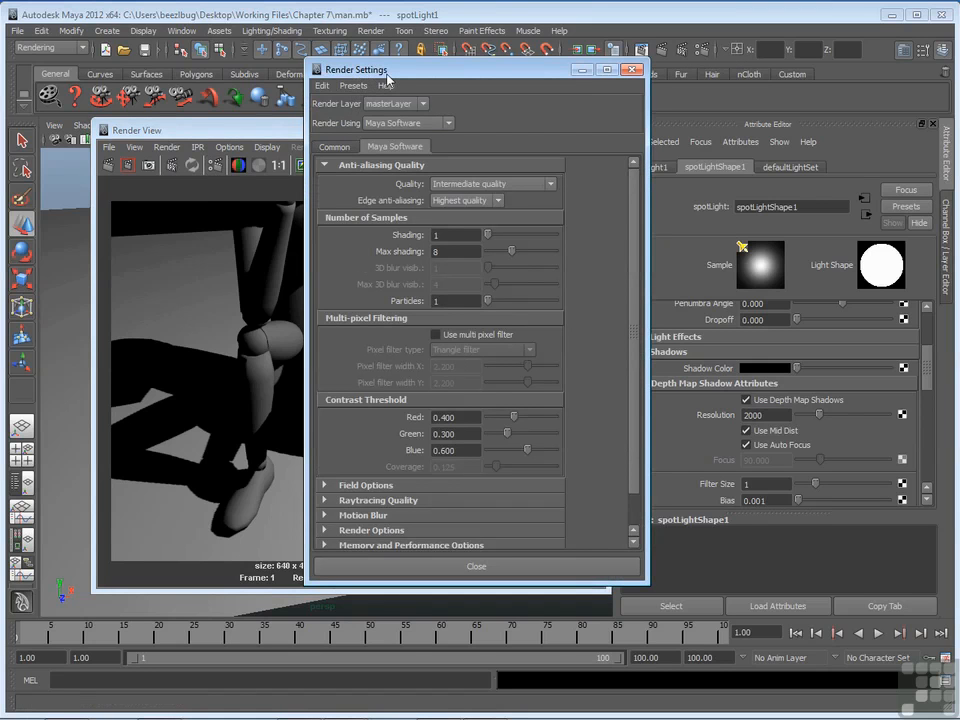
# Step: Set Maya Software edge anti-aliasing to Low quality
pyautogui.click(334, 147)
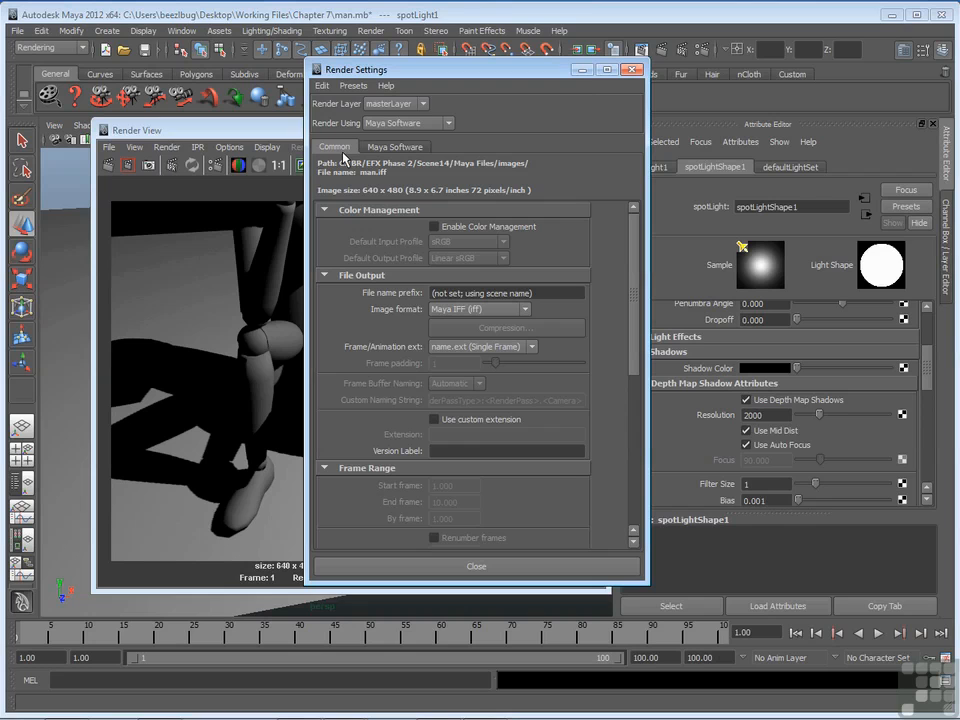
pyautogui.moveTo(358, 155)
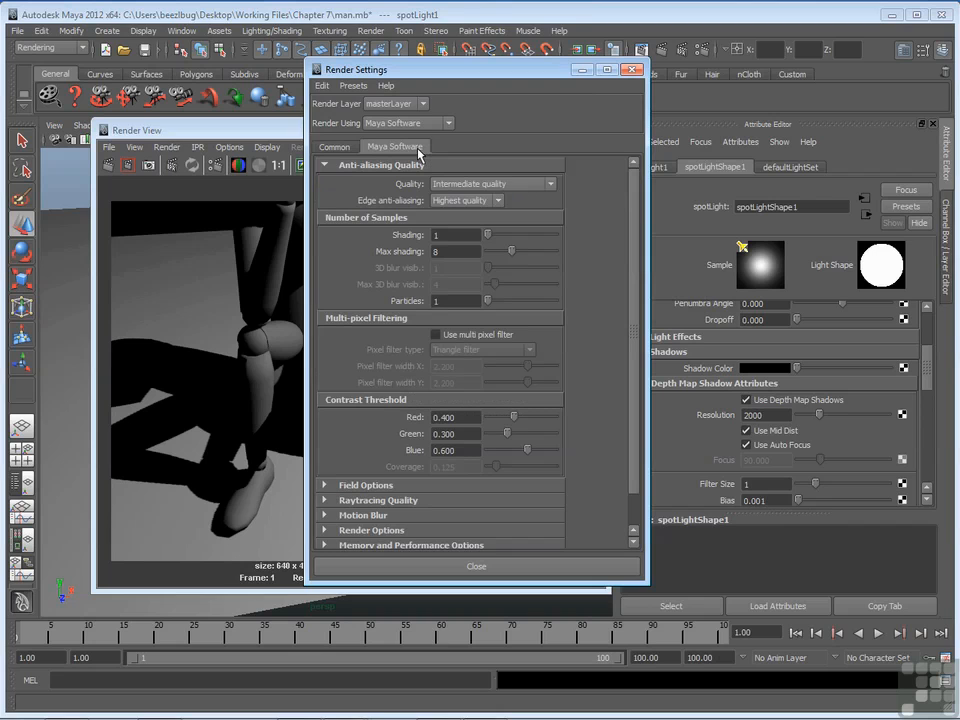
pyautogui.moveTo(424, 148)
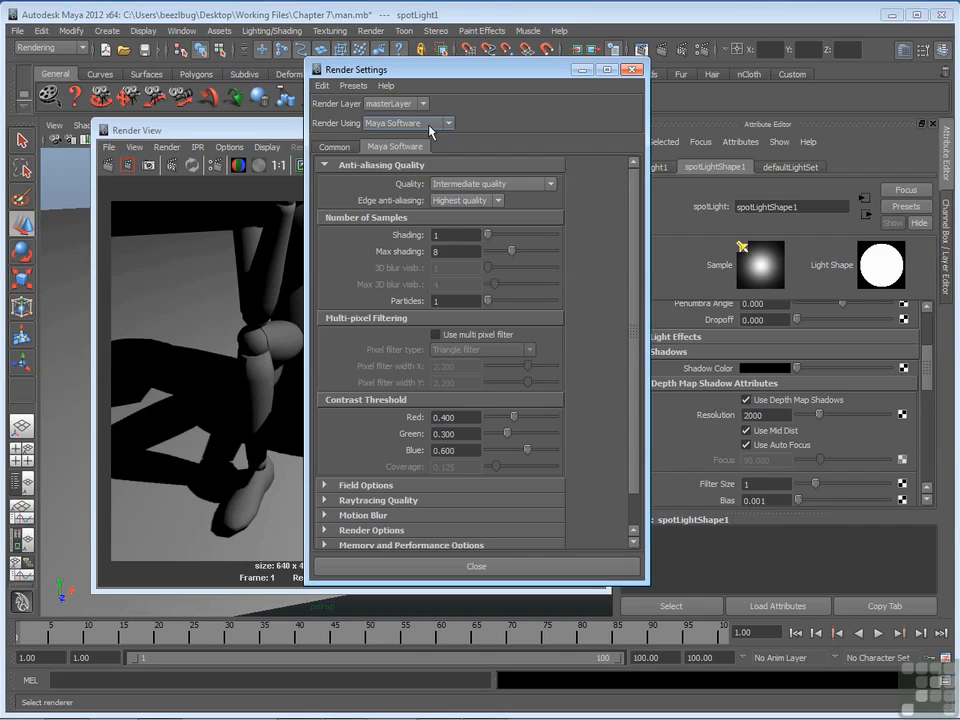
pyautogui.moveTo(412, 214)
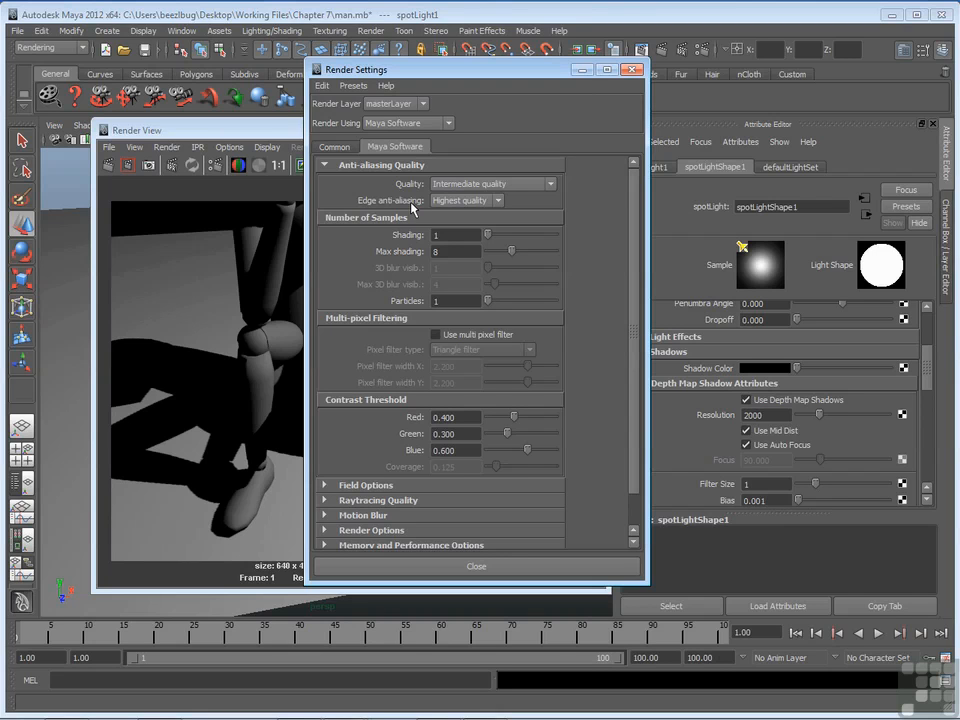
pyautogui.moveTo(450, 215)
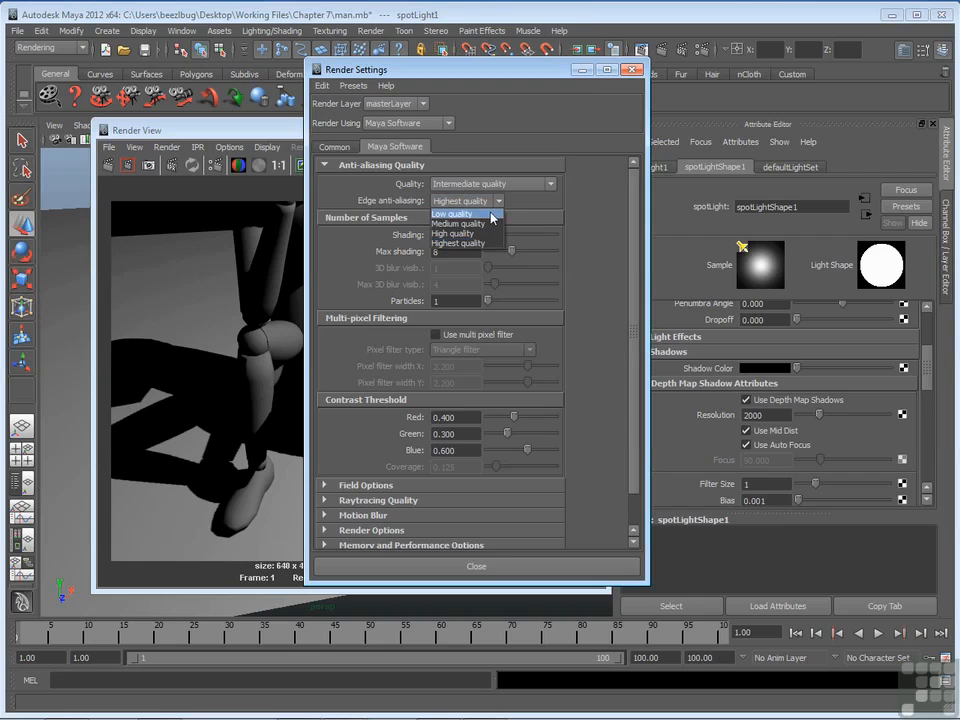
pyautogui.click(456, 214)
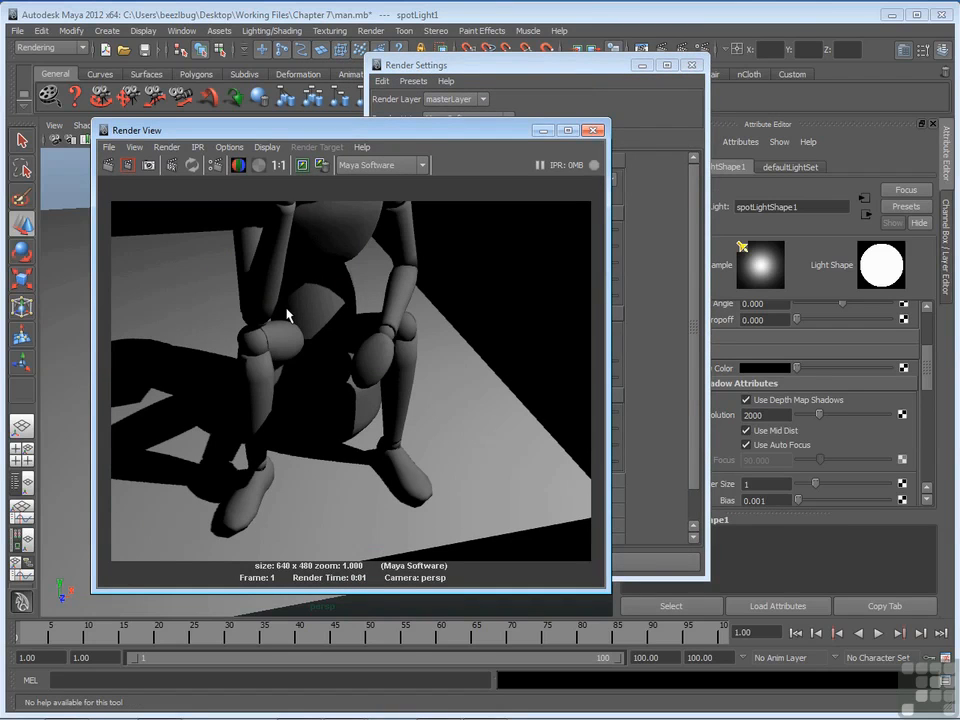
pyautogui.moveTo(396, 280)
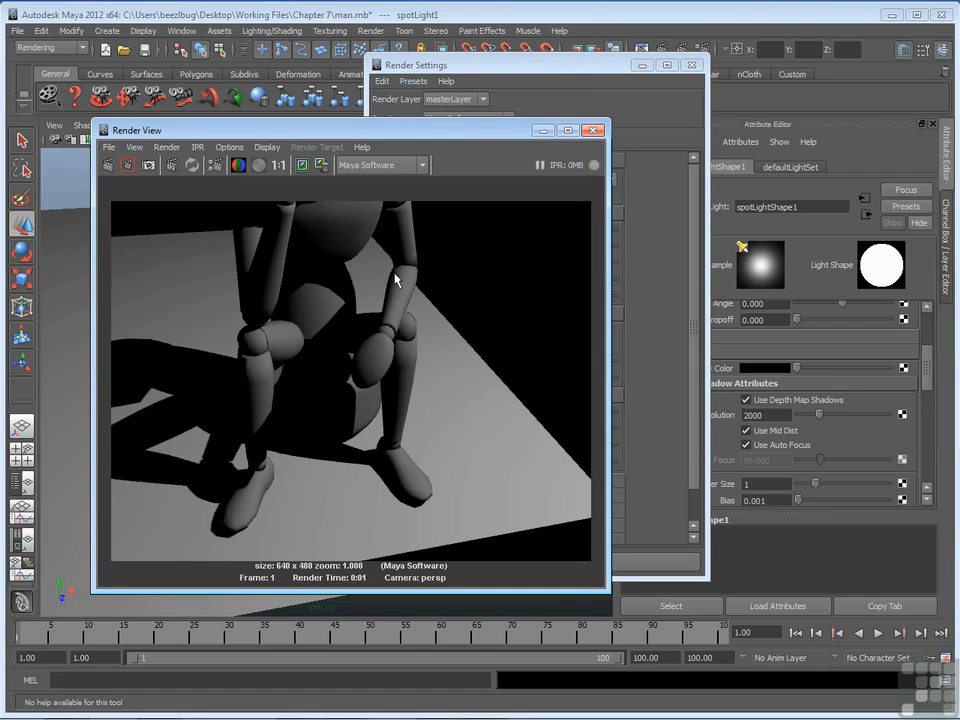
pyautogui.moveTo(419, 218)
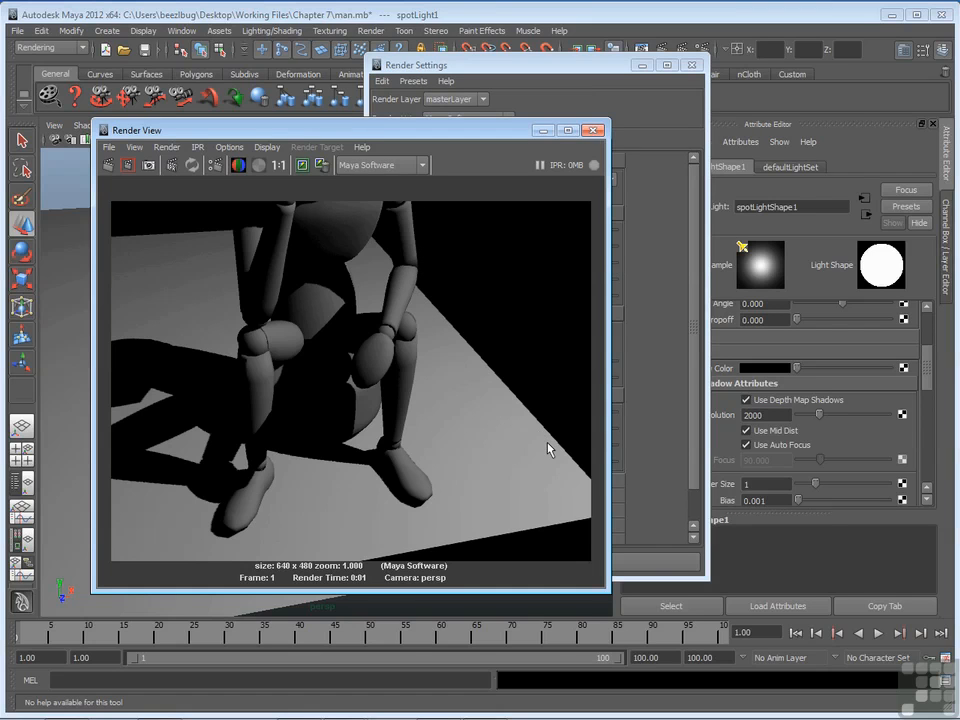
pyautogui.moveTo(567, 77)
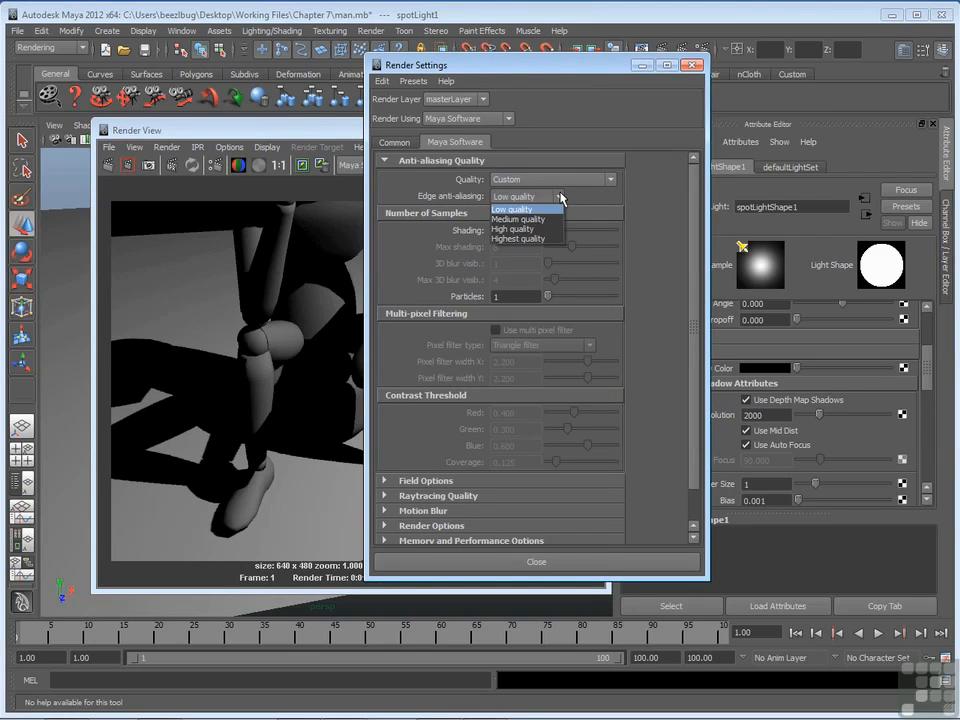
# Step: Switch edge anti-aliasing back to Highest quality
pyautogui.click(519, 238)
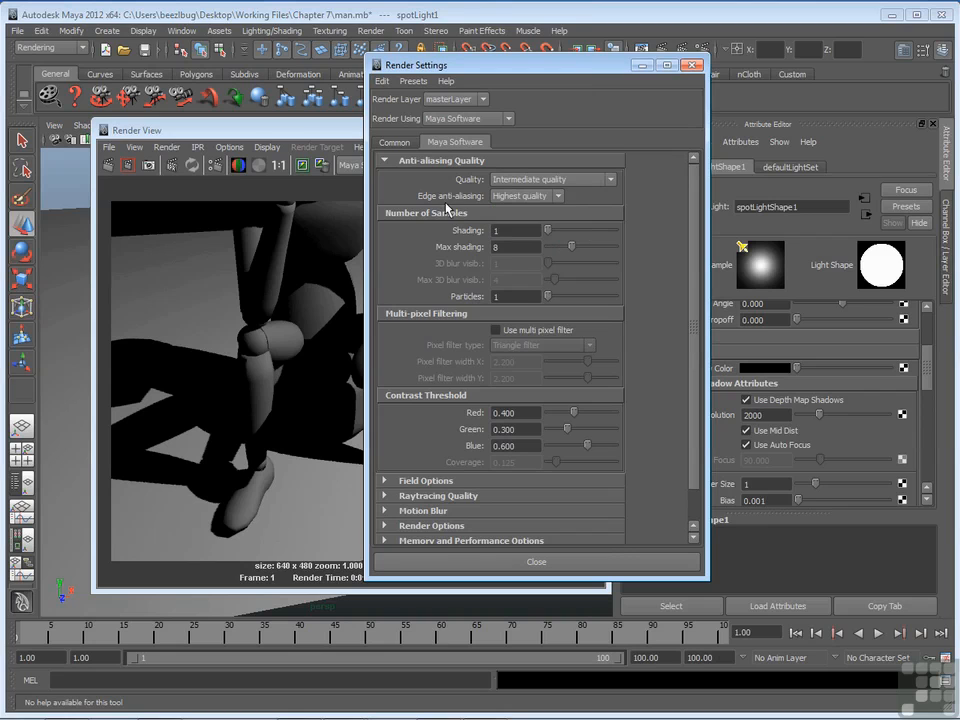
pyautogui.moveTo(503, 210)
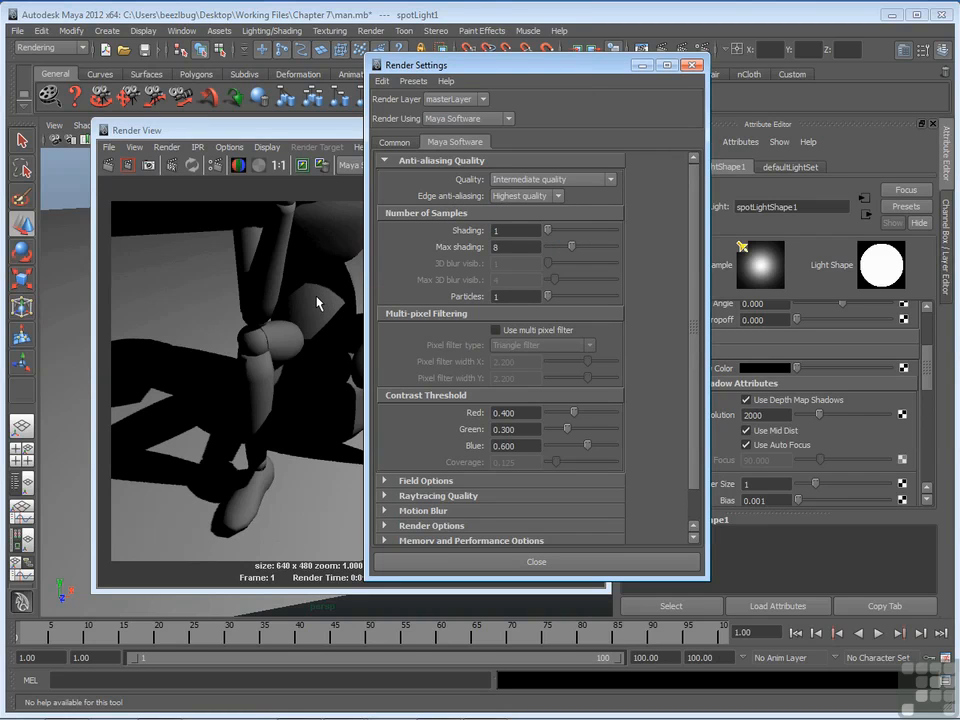
pyautogui.moveTo(293, 456)
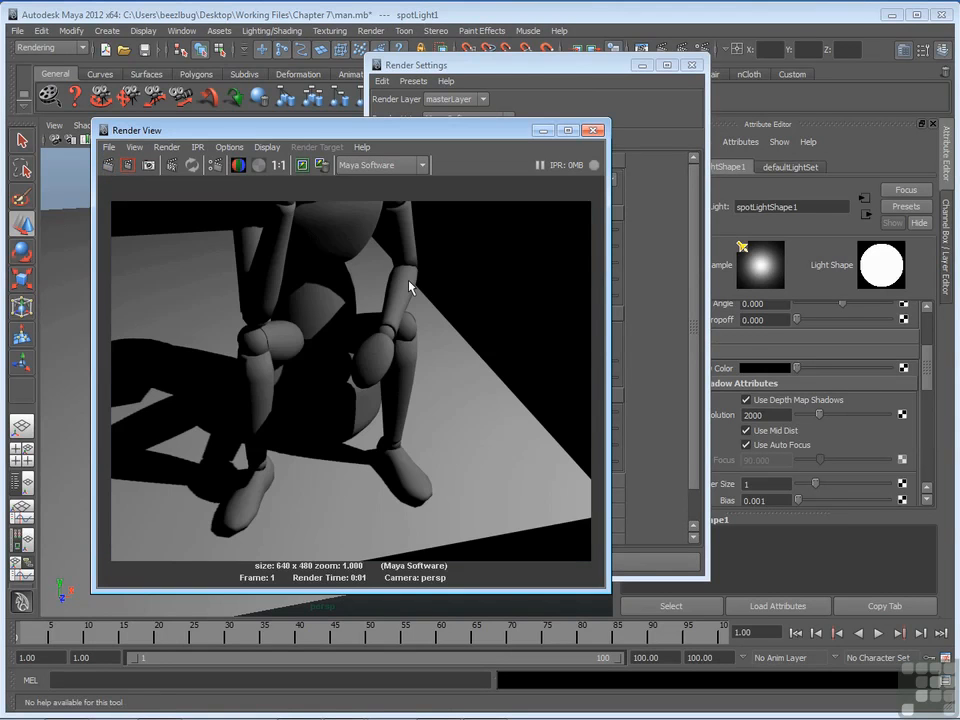
pyautogui.moveTo(424, 304)
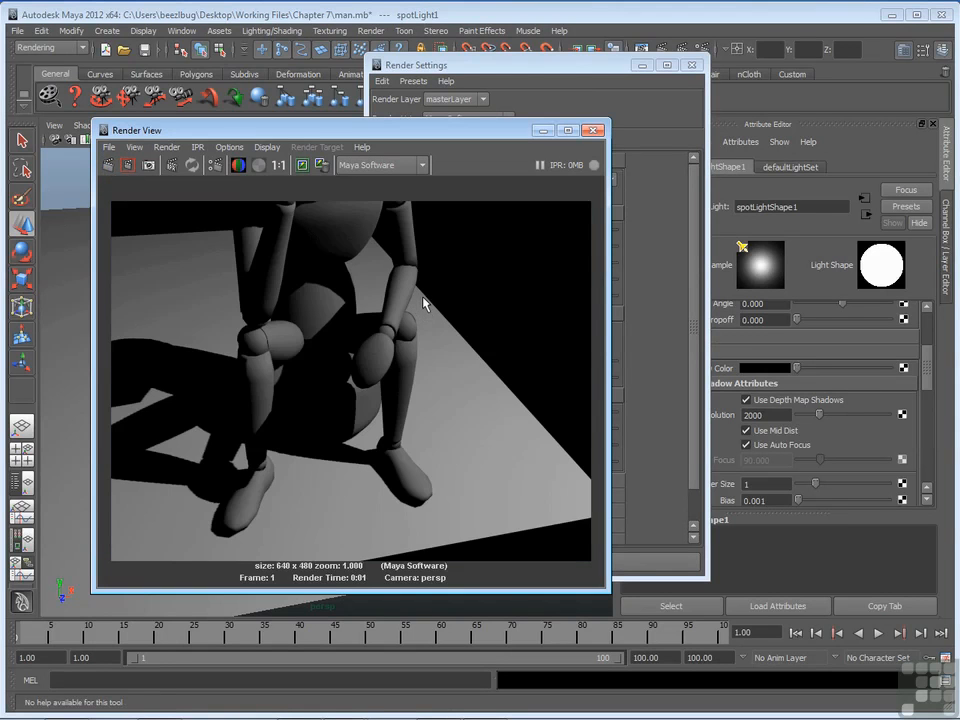
pyautogui.moveTo(536, 435)
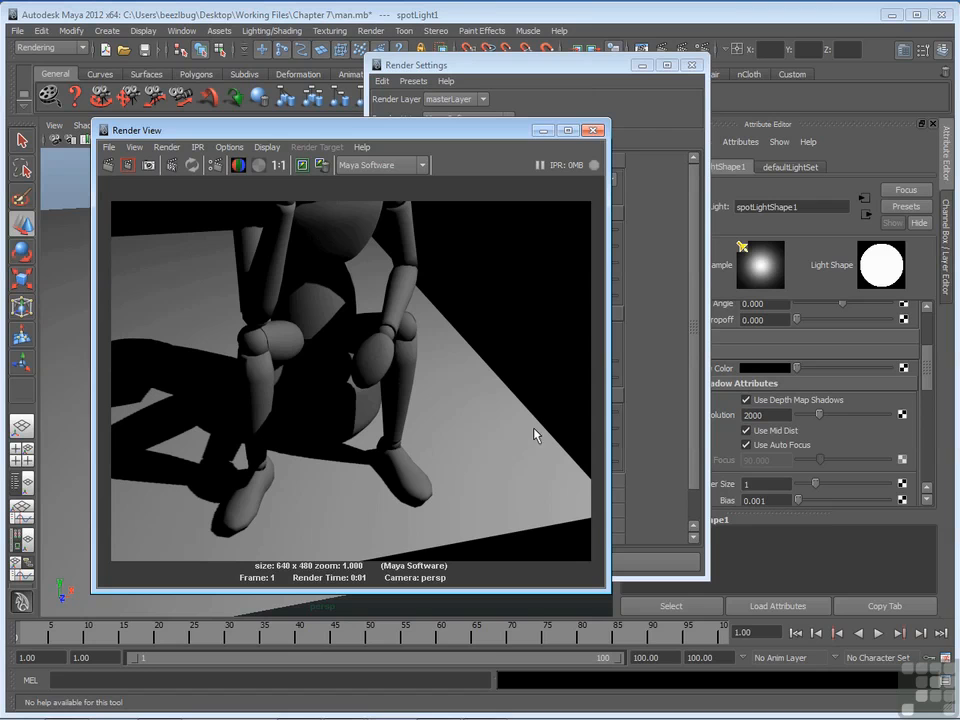
pyautogui.moveTo(418, 298)
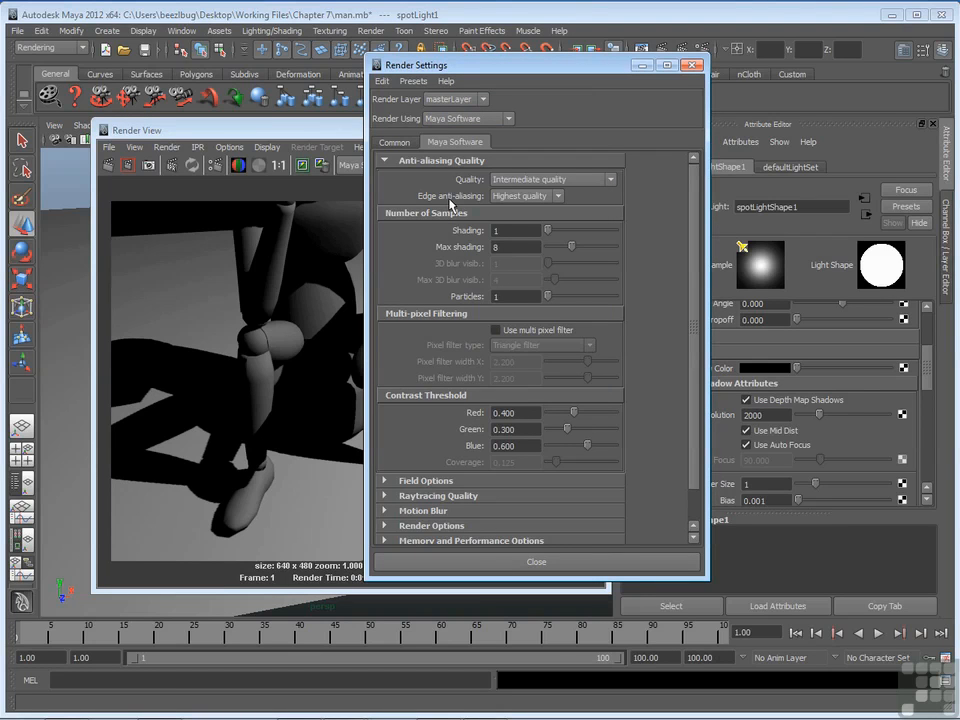
pyautogui.moveTo(472, 205)
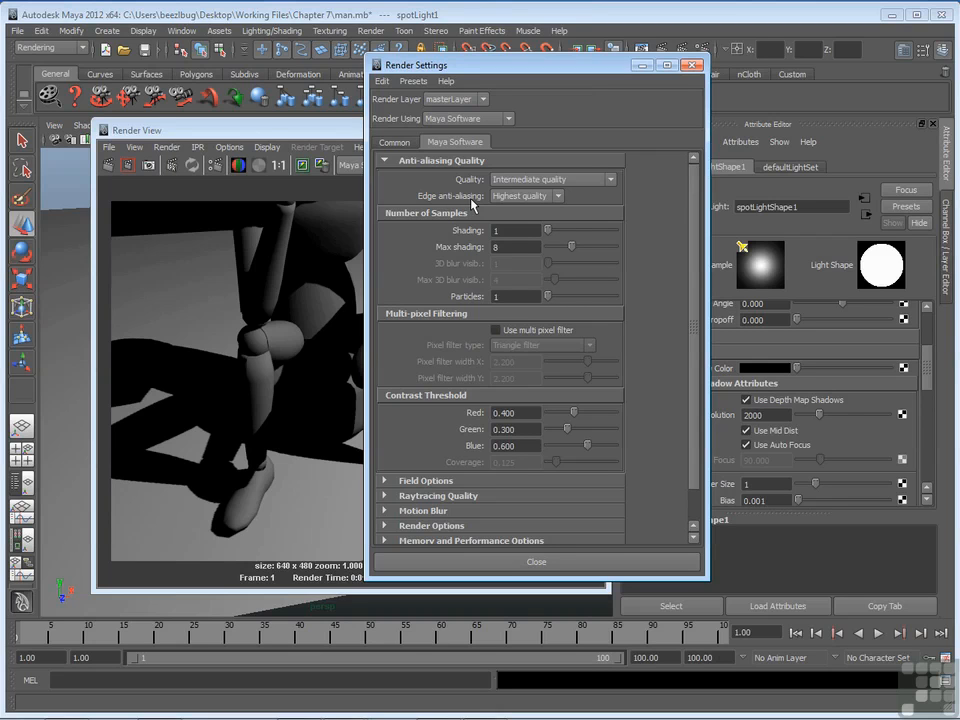
pyautogui.moveTo(522, 209)
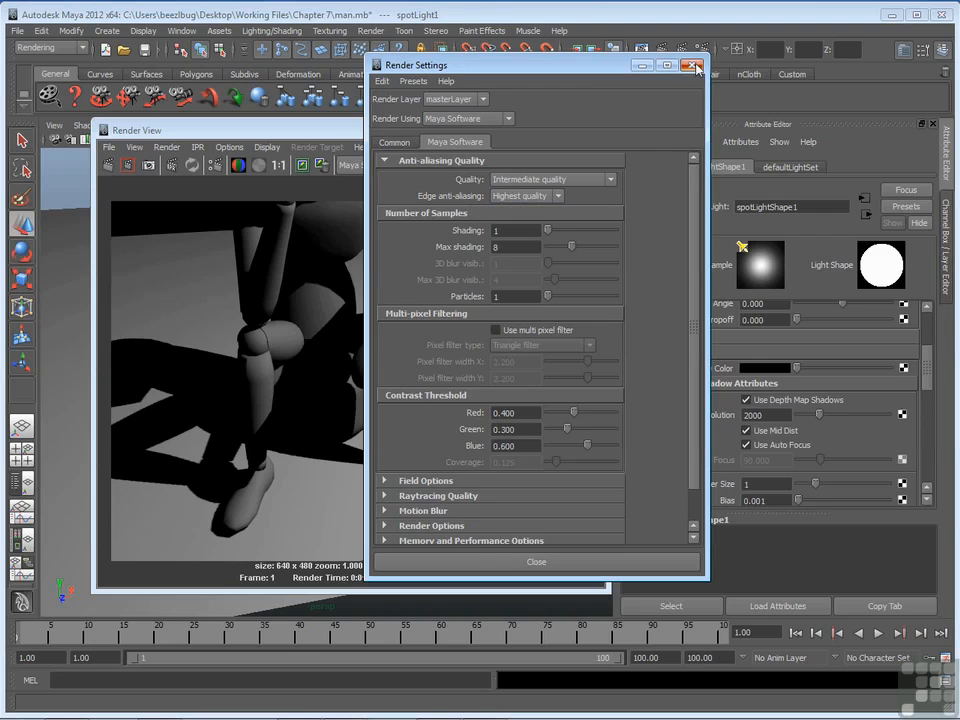
# Step: Close the Render Settings window, leaving the 2000-resolution shadow attributes visible
pyautogui.click(692, 65)
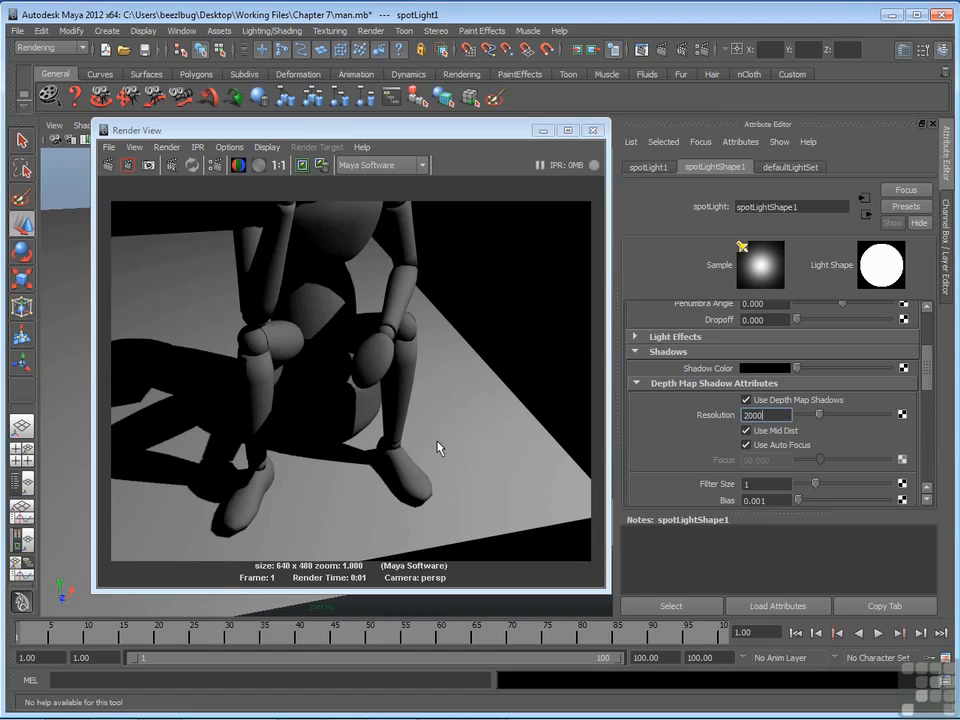
pyautogui.moveTo(280, 458)
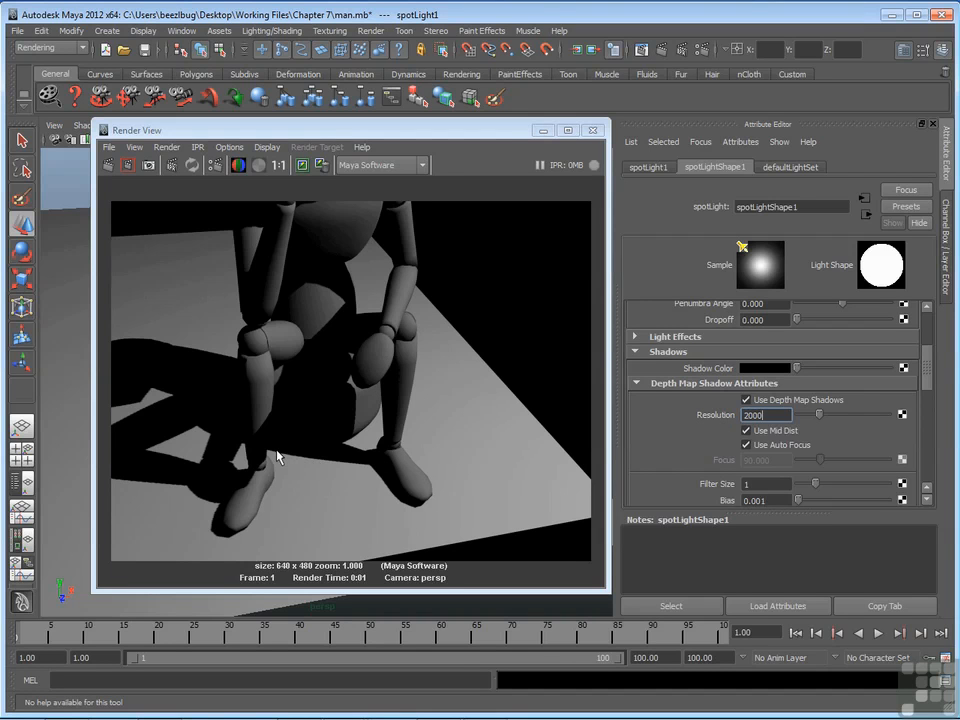
pyautogui.moveTo(360, 474)
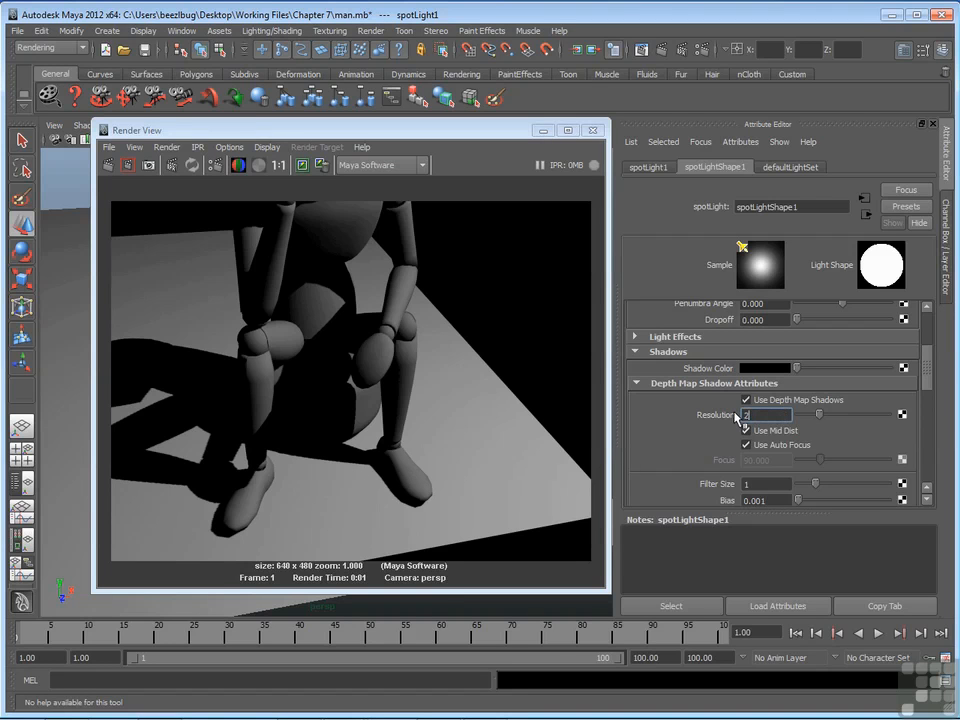
# Step: Enter 256 as the depth map shadow resolution
pyautogui.write('256')
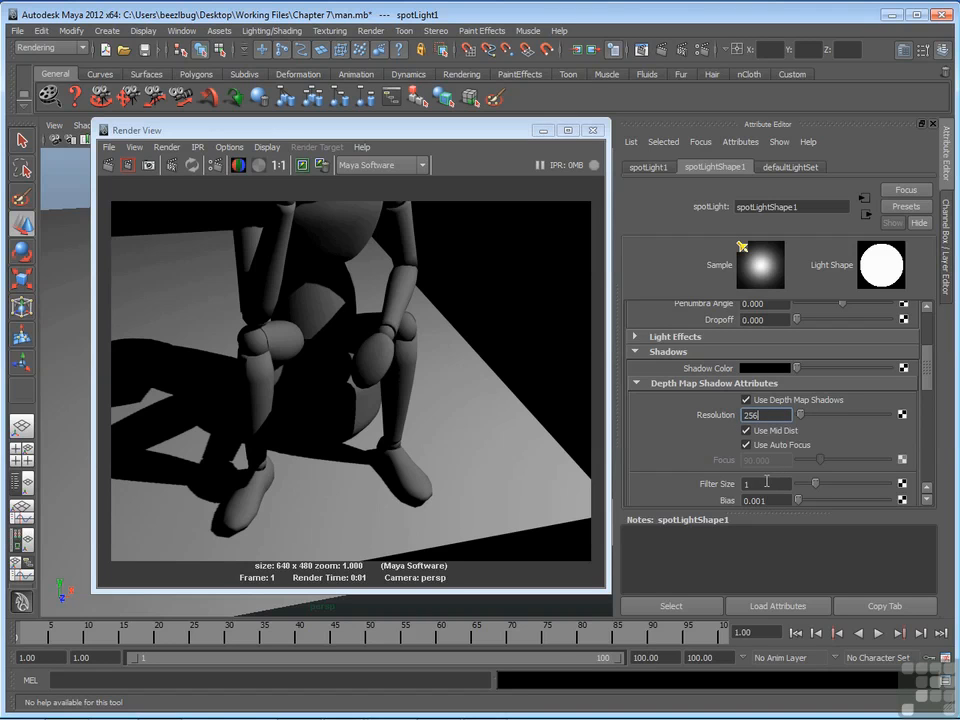
pyautogui.moveTo(727, 497)
pyautogui.write('5')
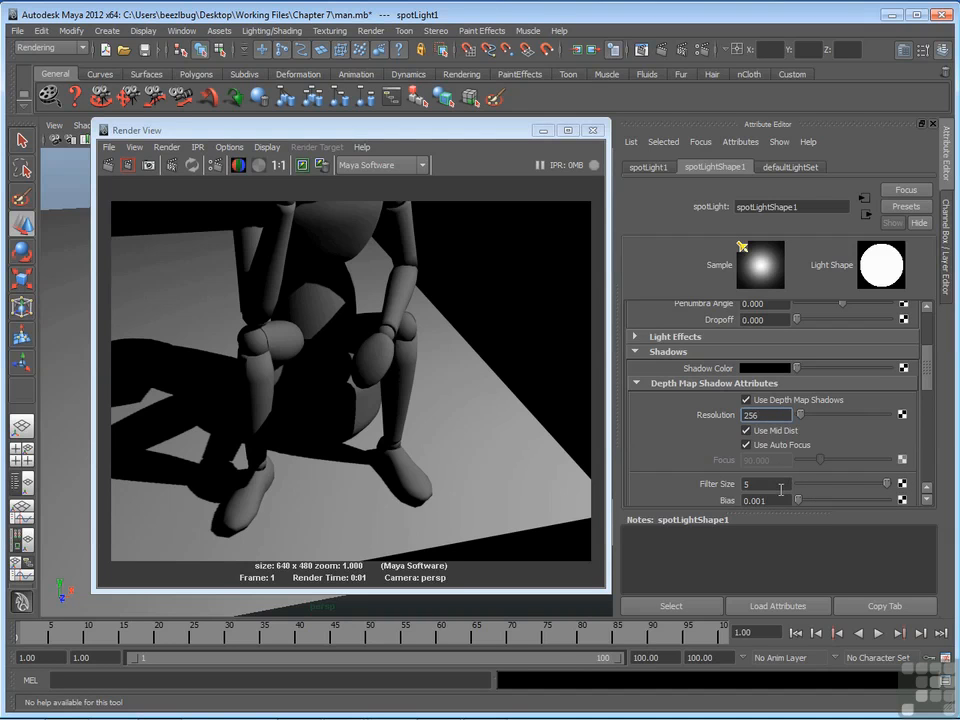
pyautogui.moveTo(163, 204)
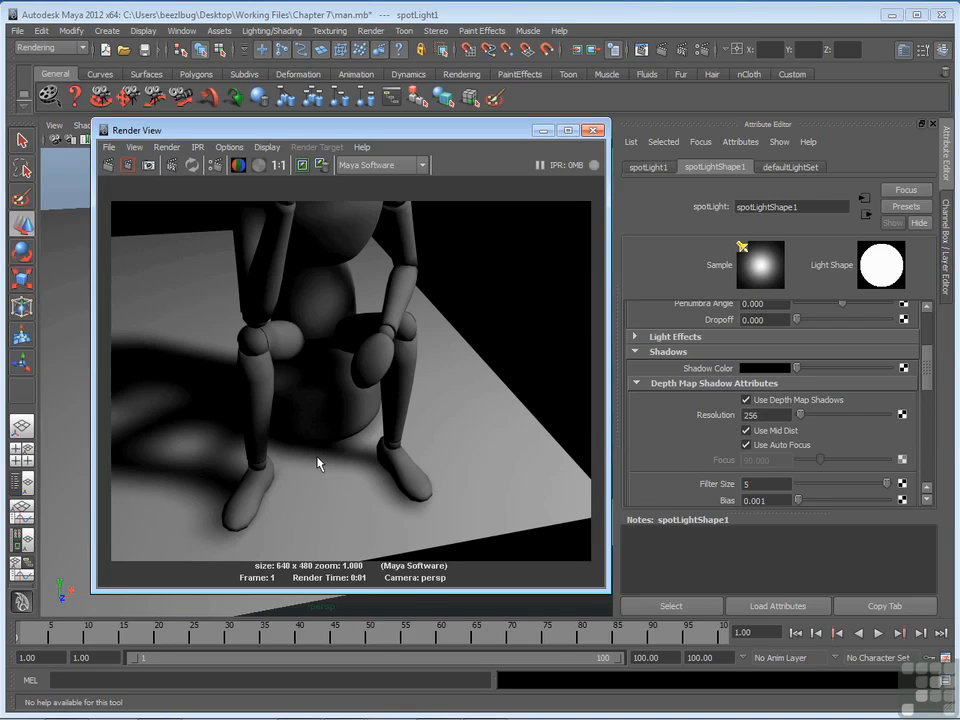
pyautogui.moveTo(699, 423)
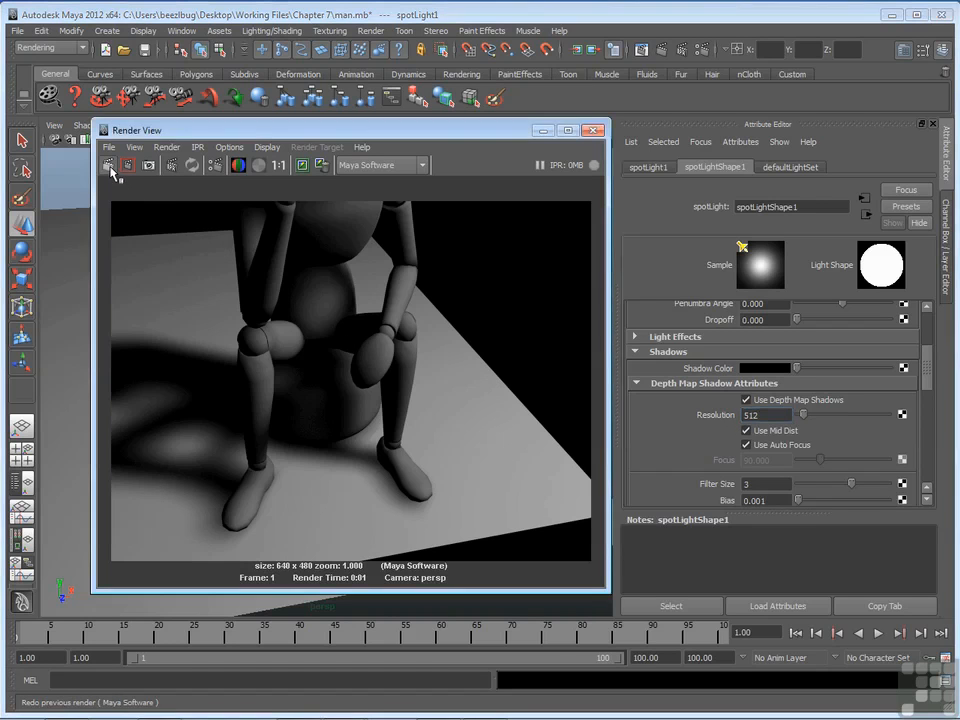
# Step: Redo the previous render with resolution 512 and filter size 3
pyautogui.click(109, 166)
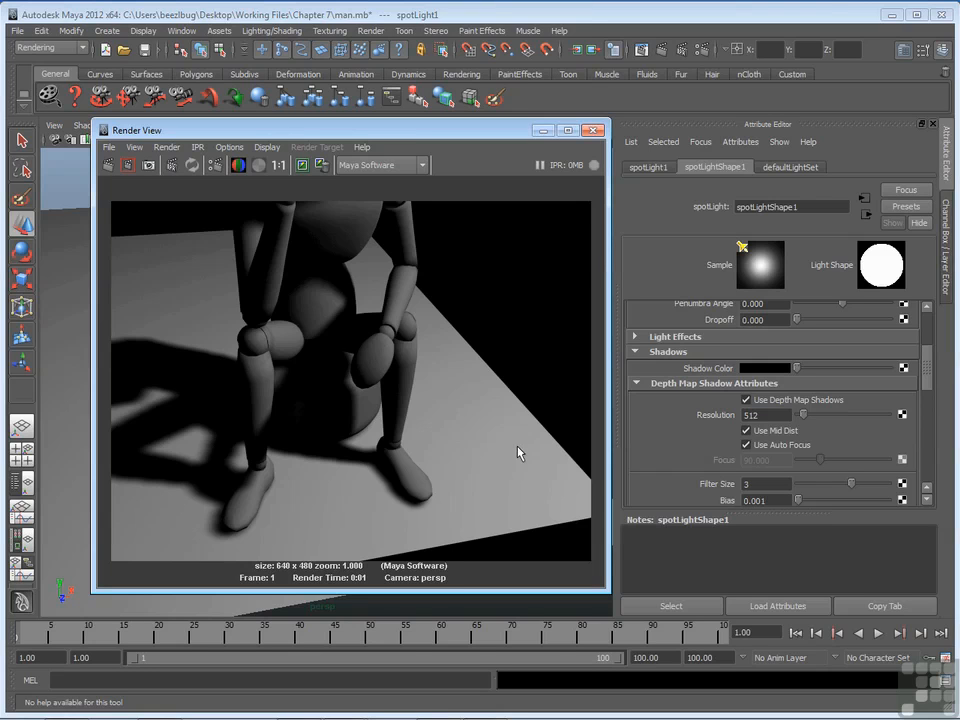
pyautogui.moveTo(726, 457)
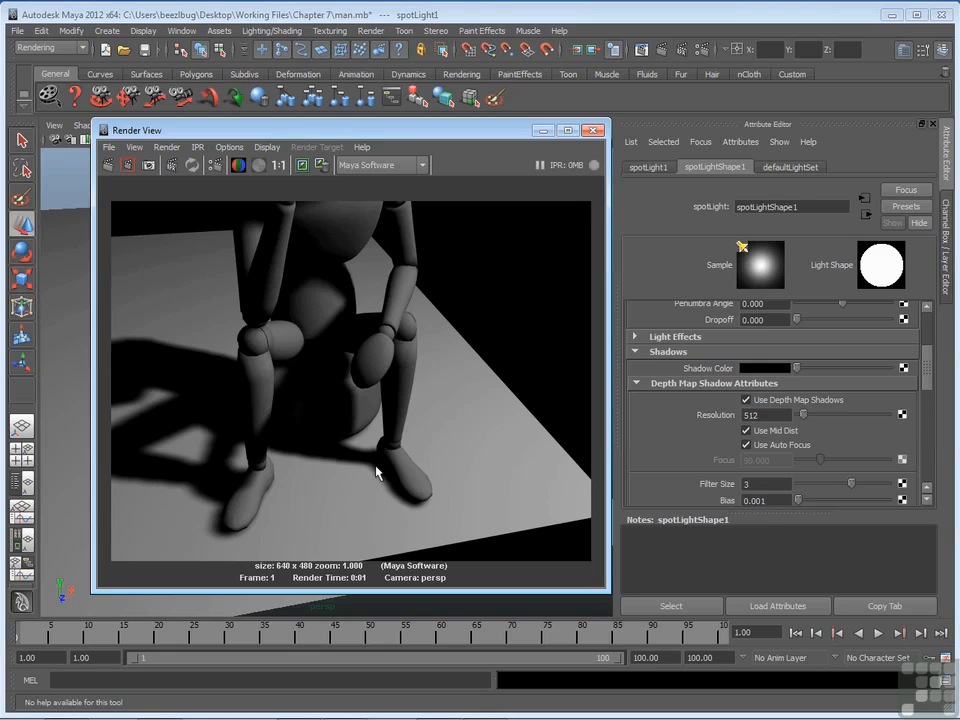
pyautogui.moveTo(352, 472)
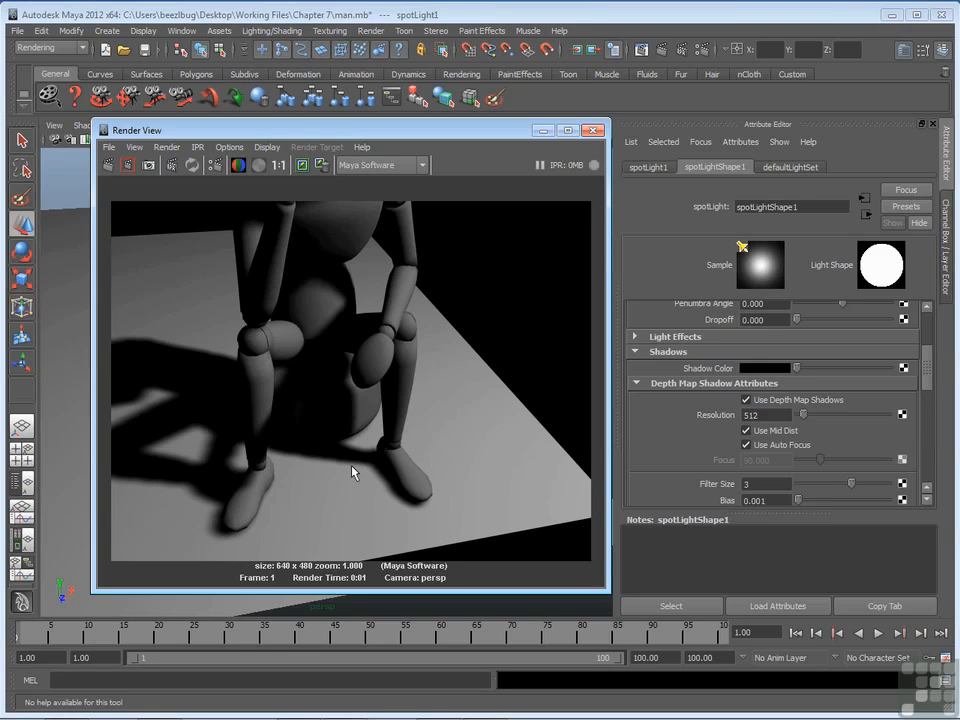